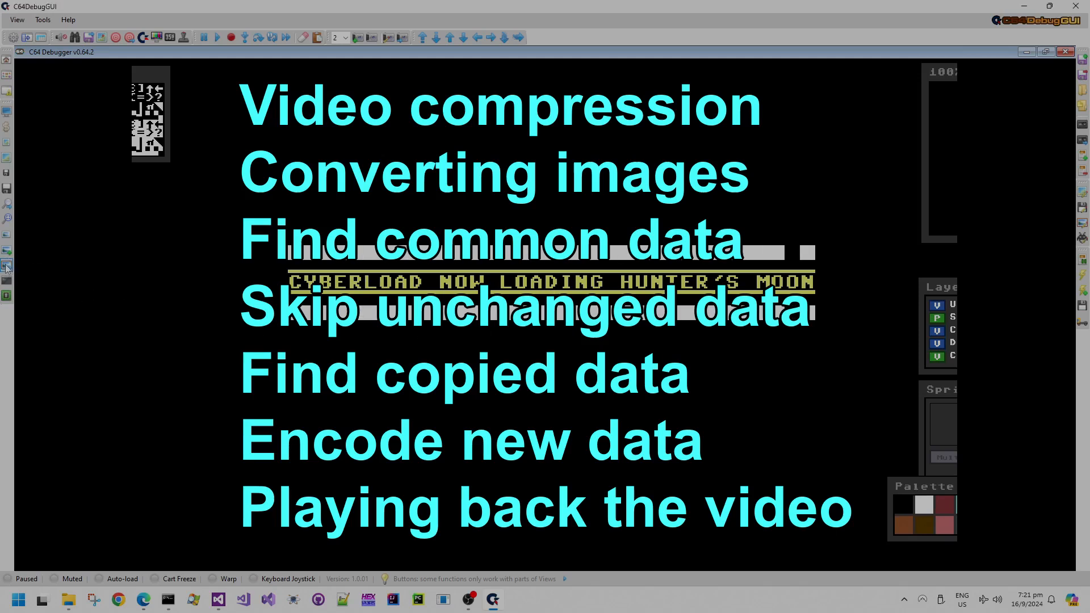
mouse_move(7, 252)
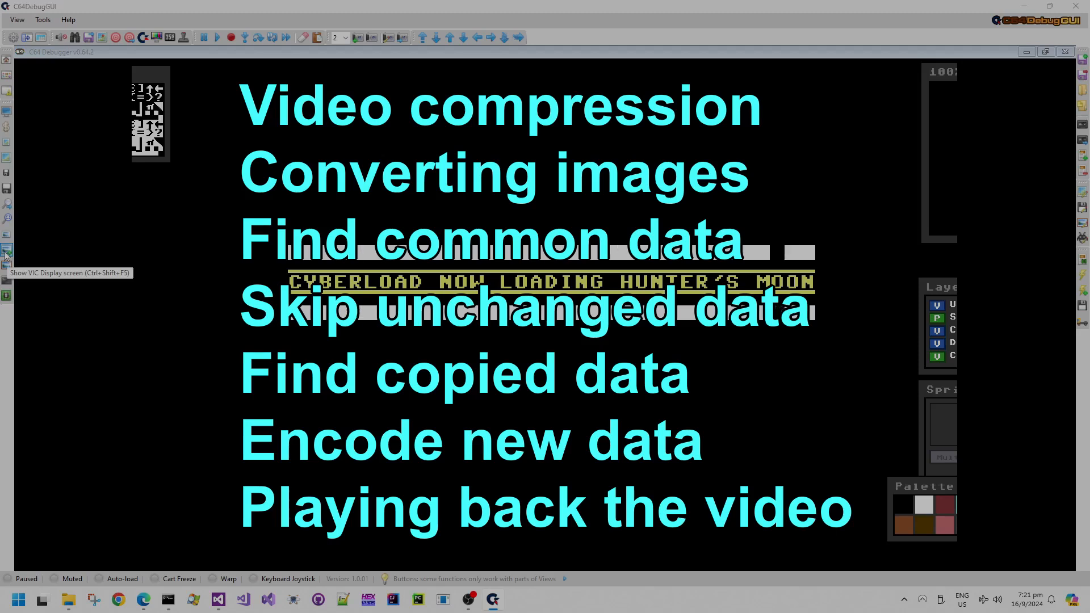
- Show the VIC editor with the bitmap image, disassembly and register panels
left_click(7, 269)
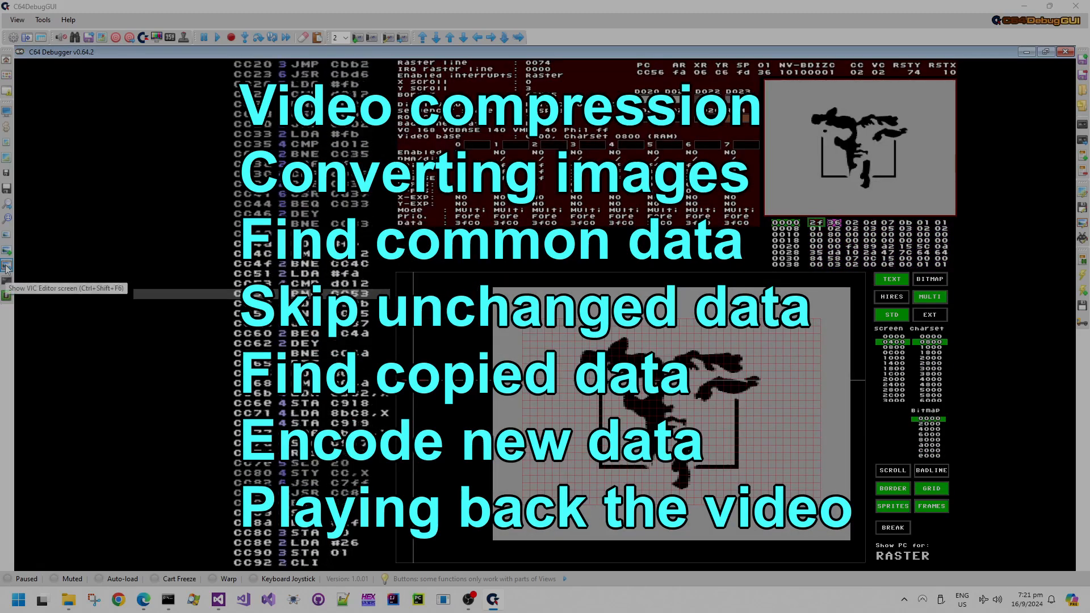
left_click(7, 269)
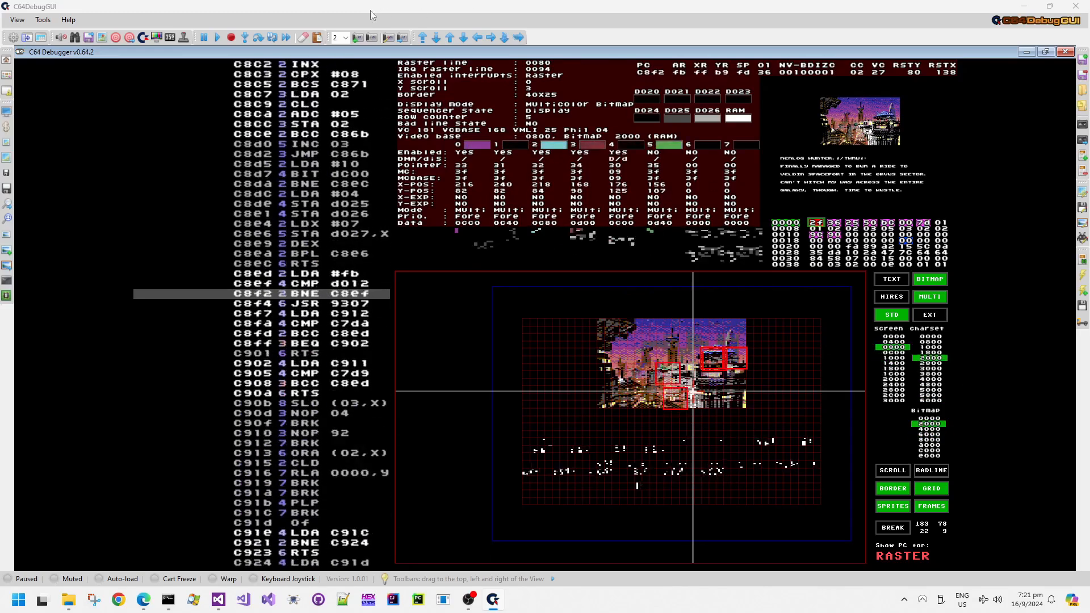
- Pause and step the emulation past the bar scene and MATT GRAY credit to the spaceship picture
left_click(204, 38)
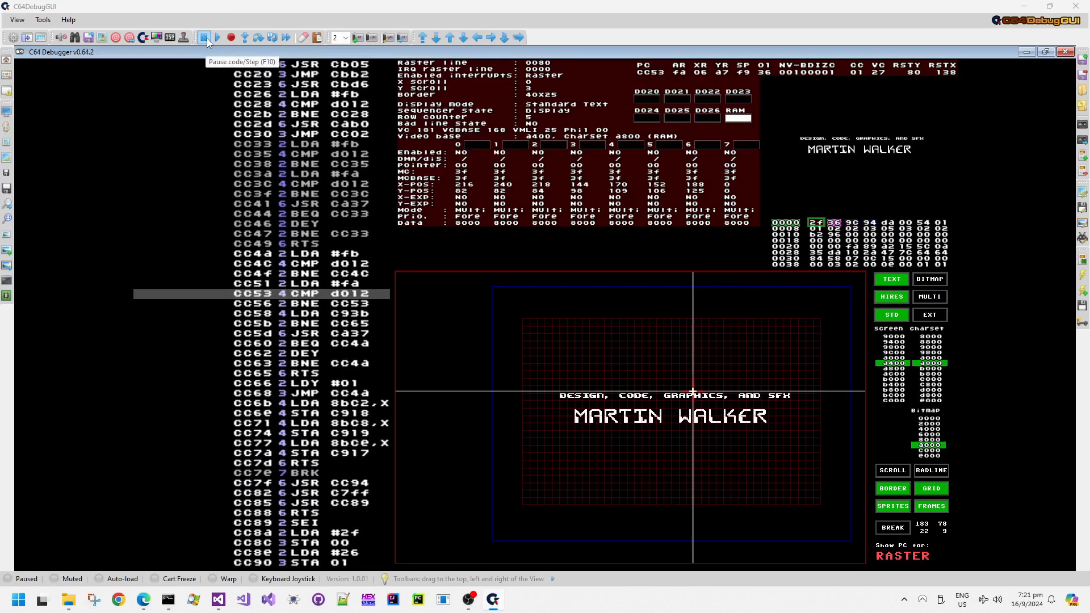
left_click(204, 37)
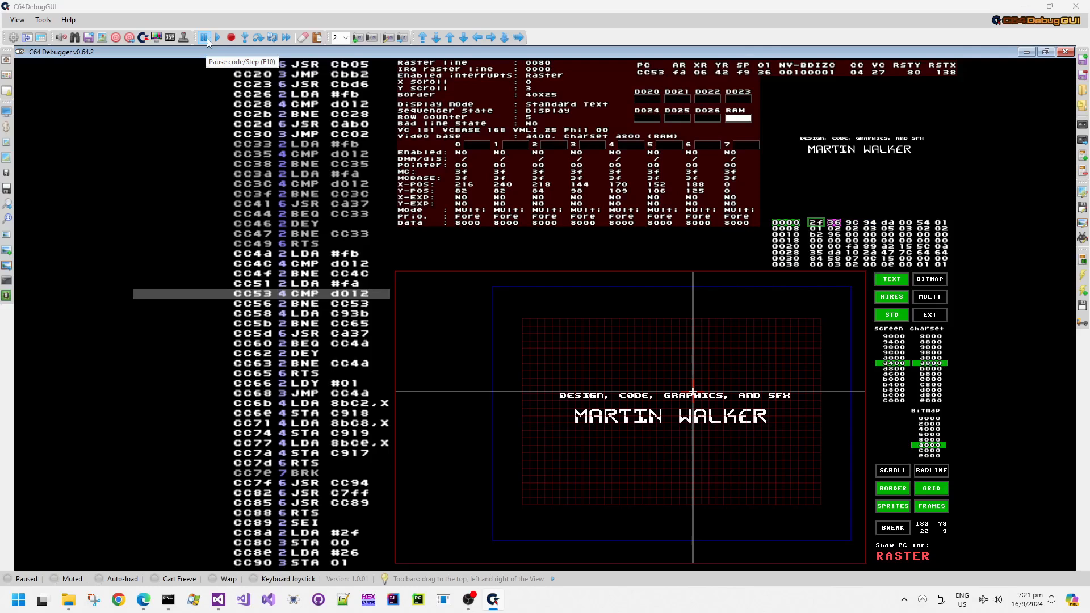
left_click(205, 38)
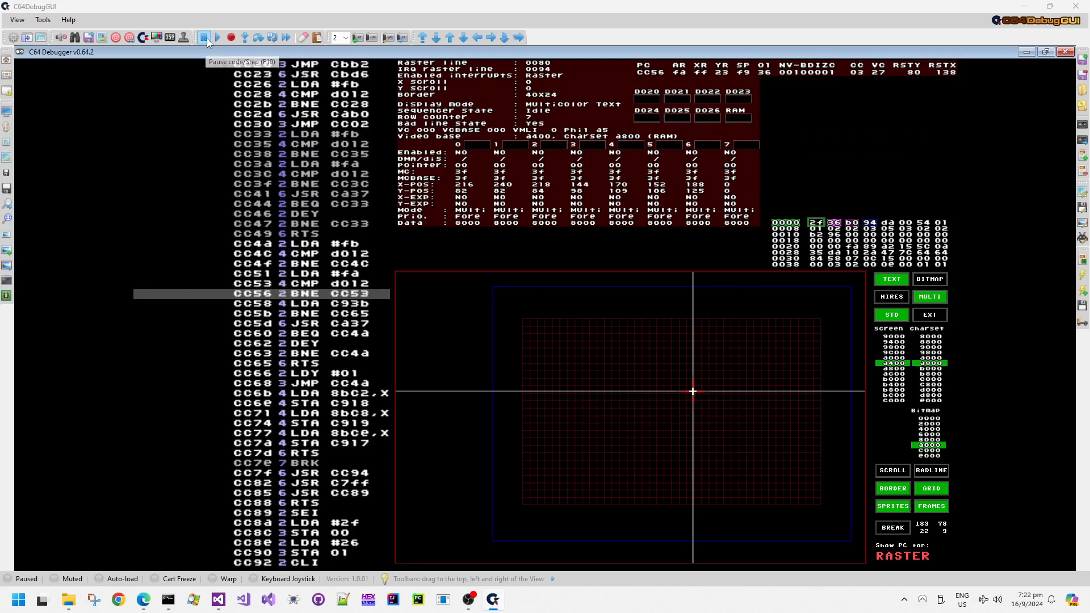
left_click(204, 37)
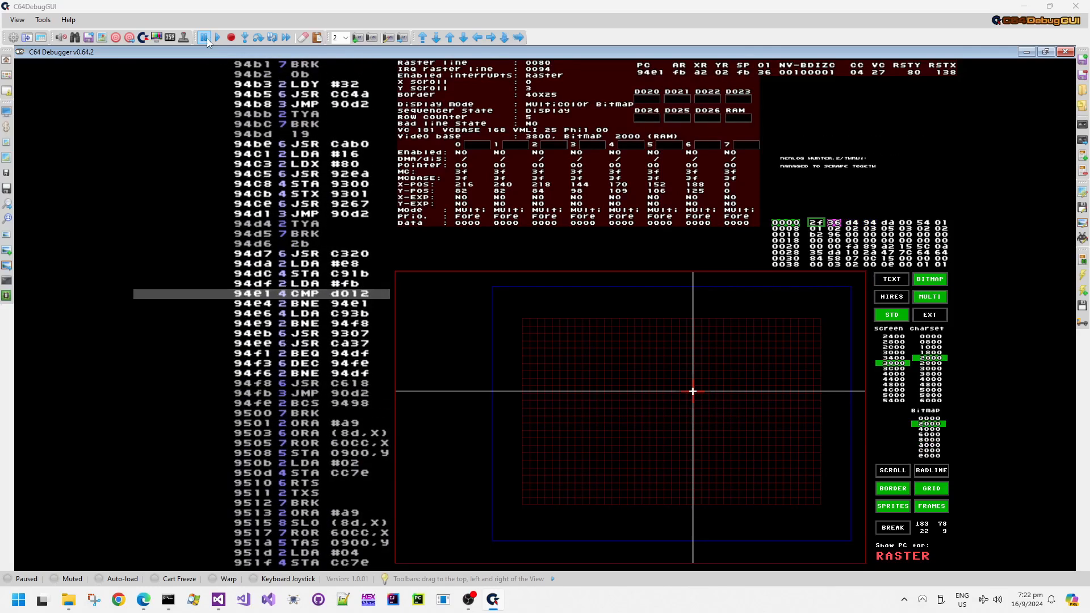
left_click(205, 37)
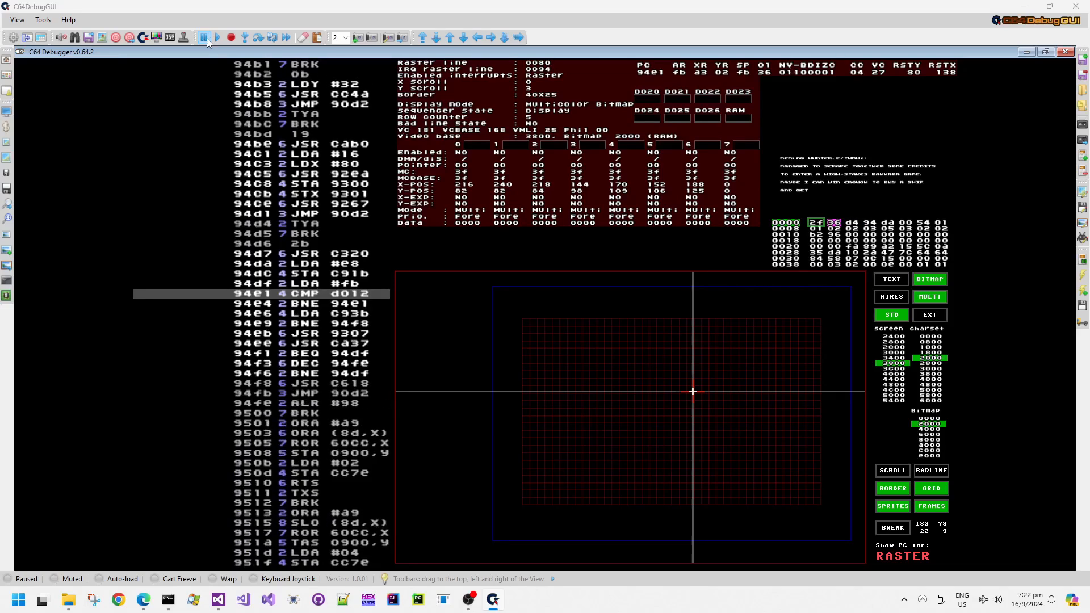
left_click(204, 37)
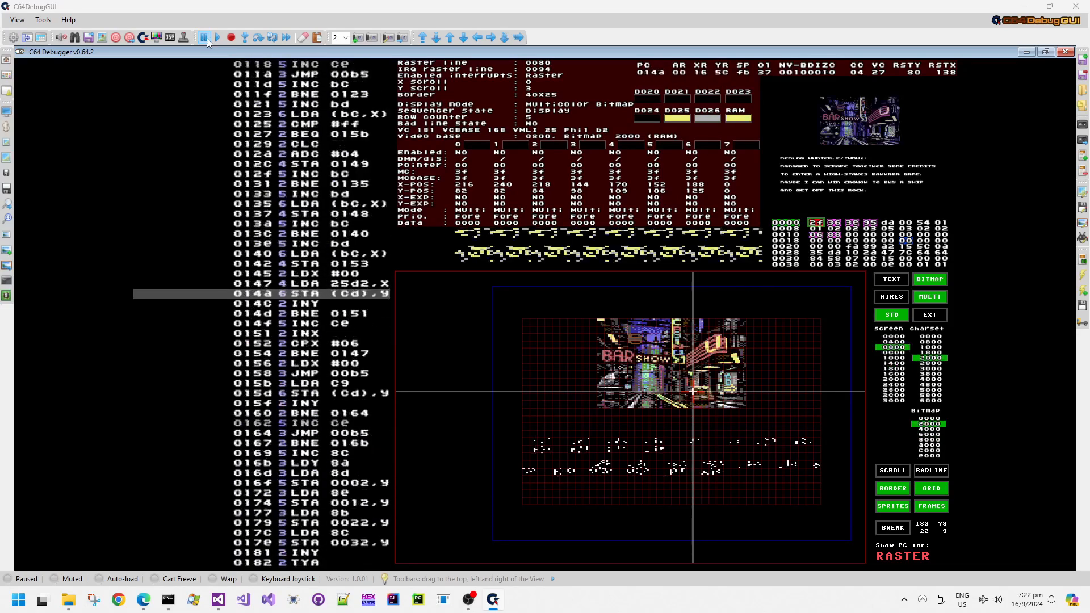
left_click(204, 38)
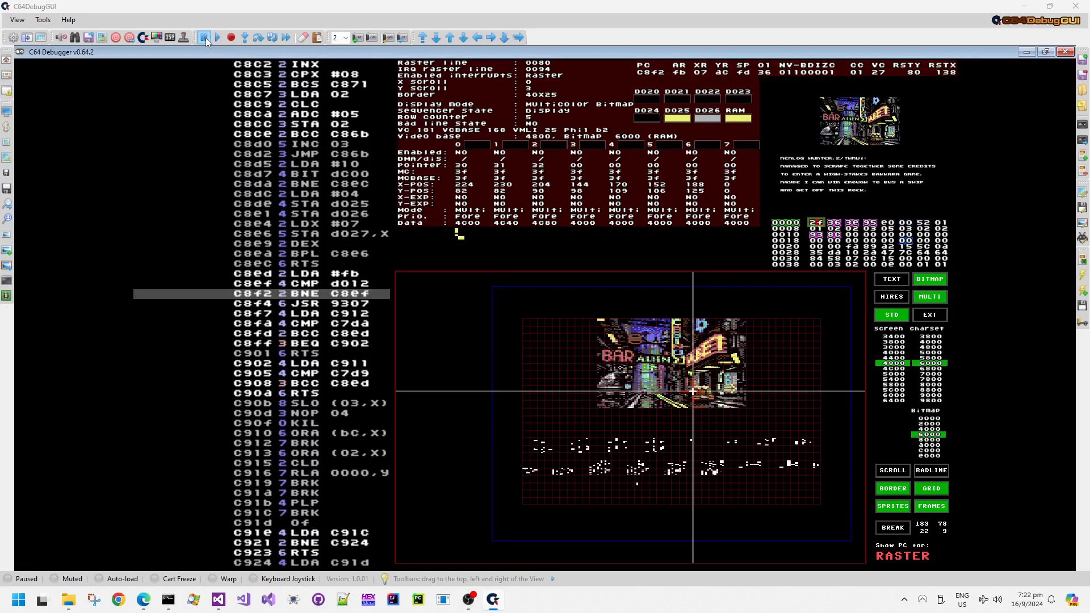
left_click(204, 37)
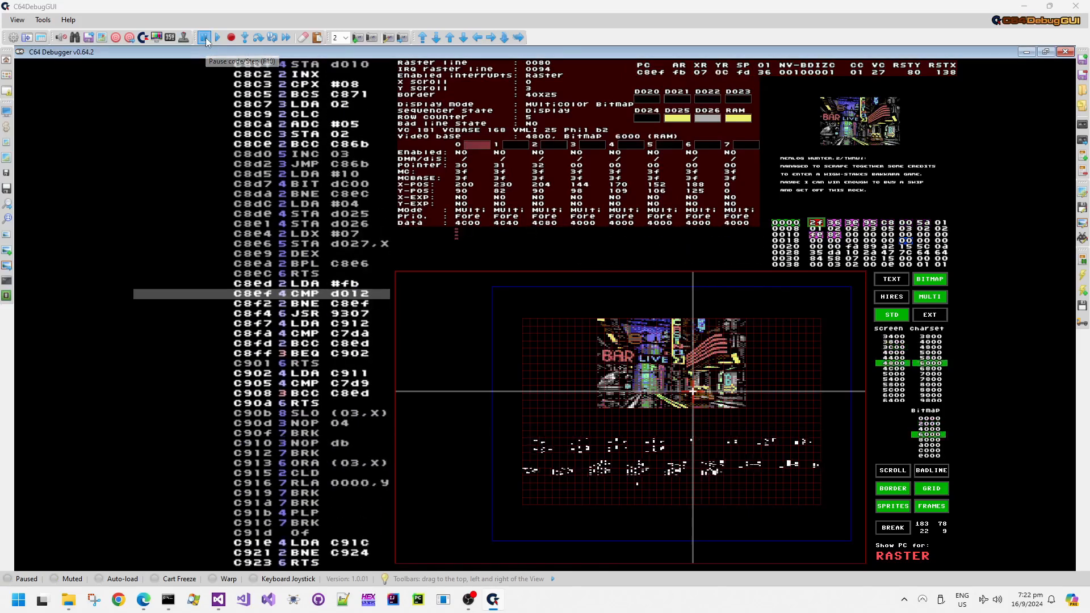
left_click(204, 37)
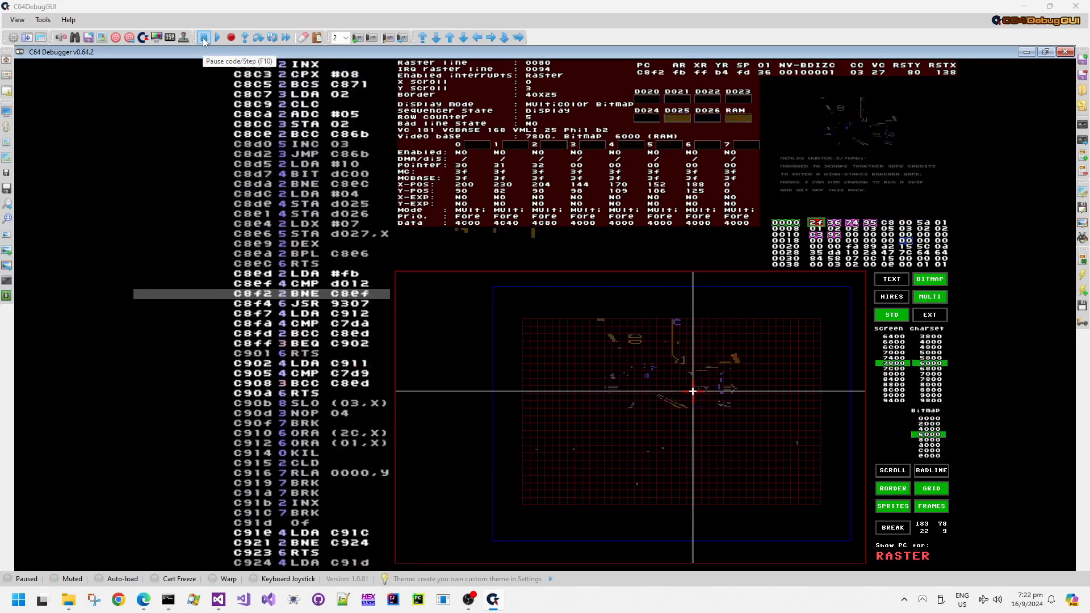
left_click(203, 37)
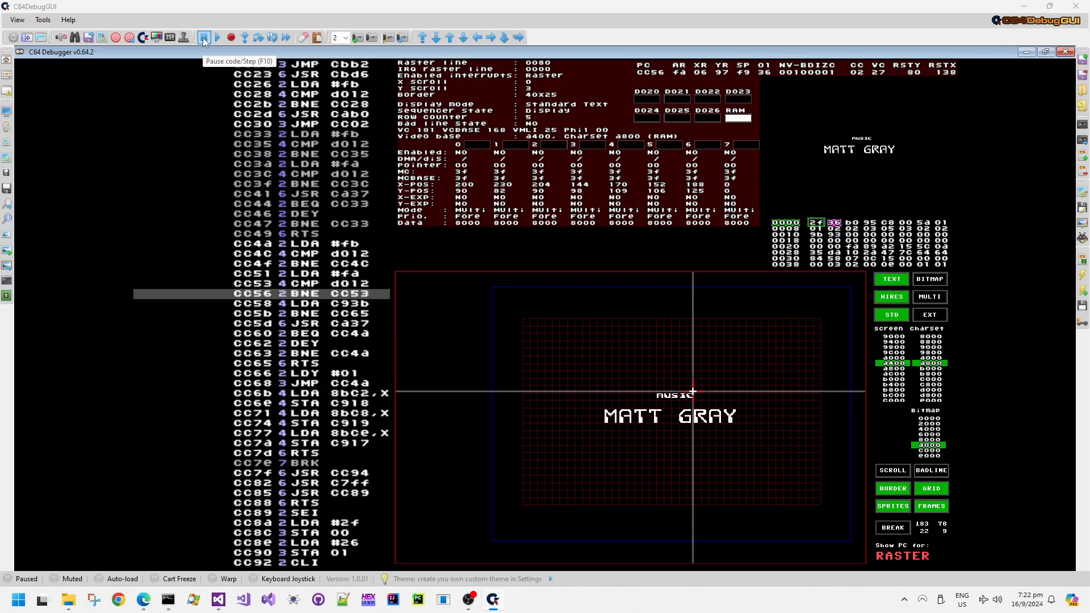
left_click(204, 38)
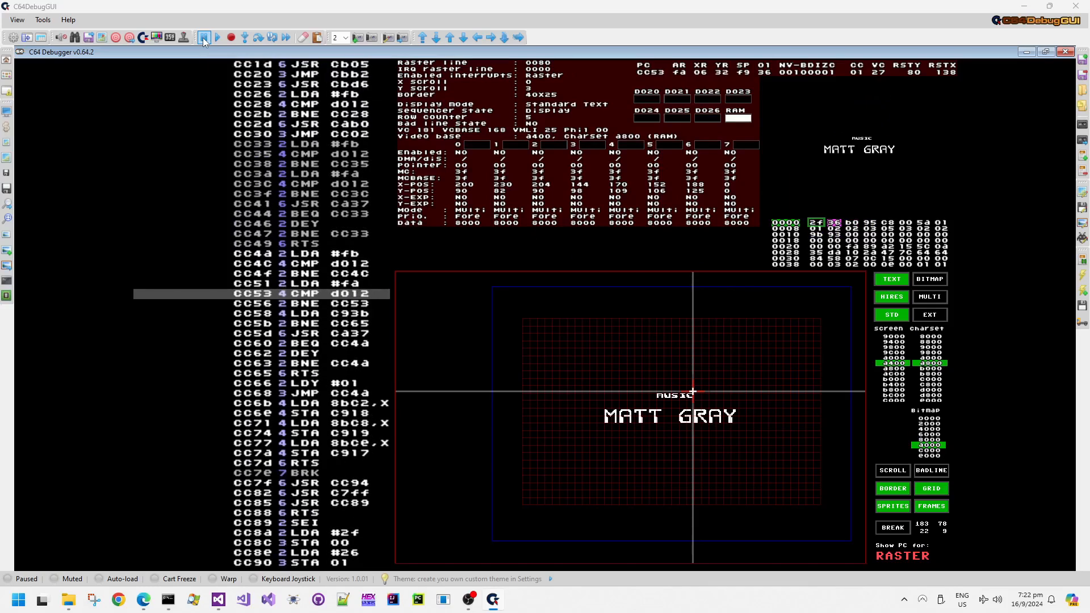
left_click(204, 38)
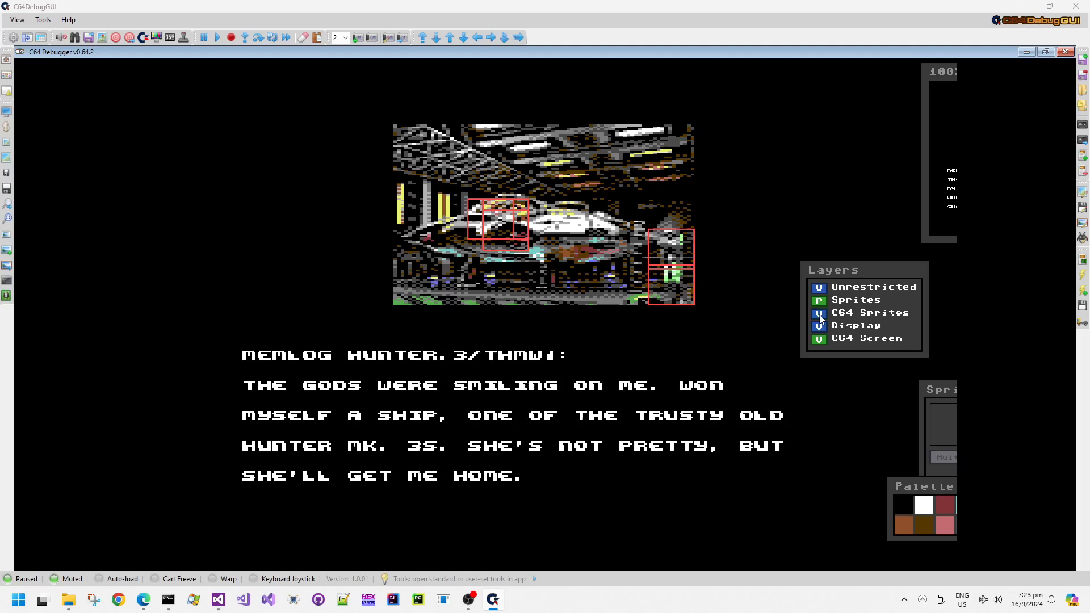
- Toggle the C64 Sprites and Display layers while the spaceship scene stays on screen
left_click(819, 300)
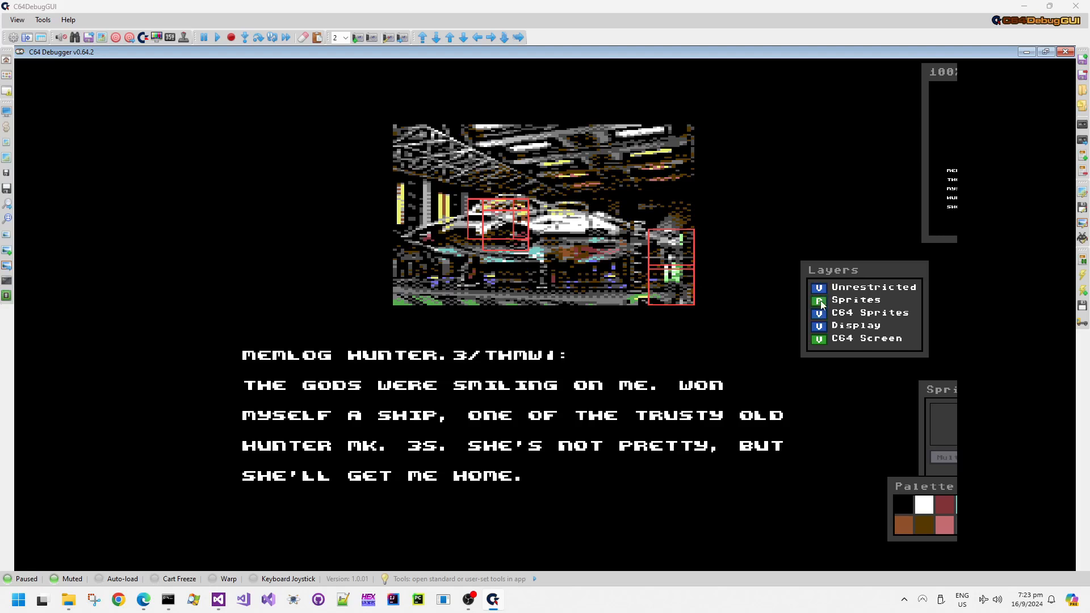
left_click(819, 300)
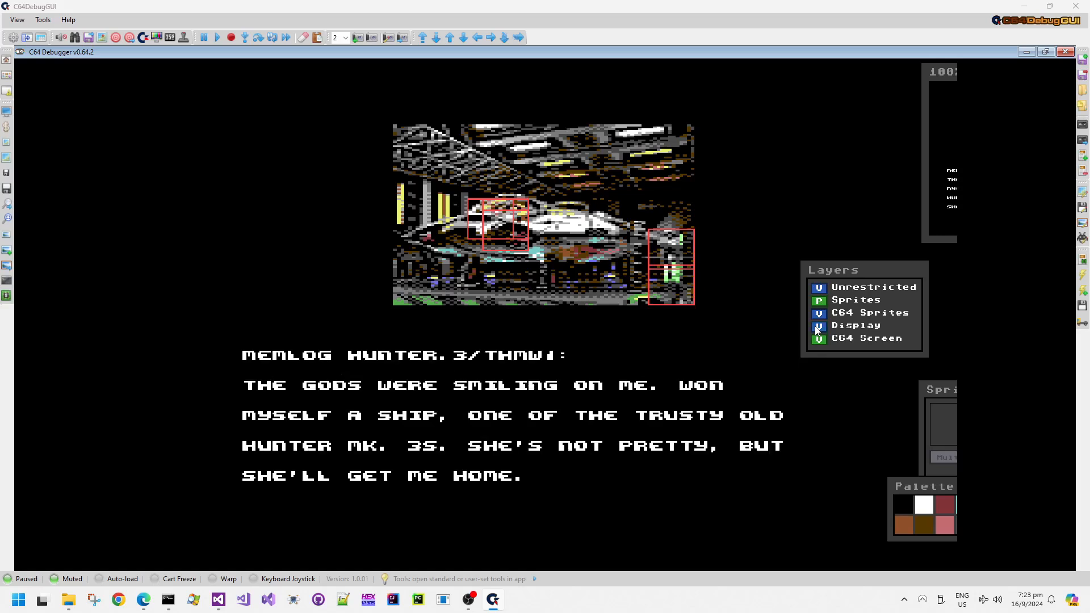
left_click(819, 326)
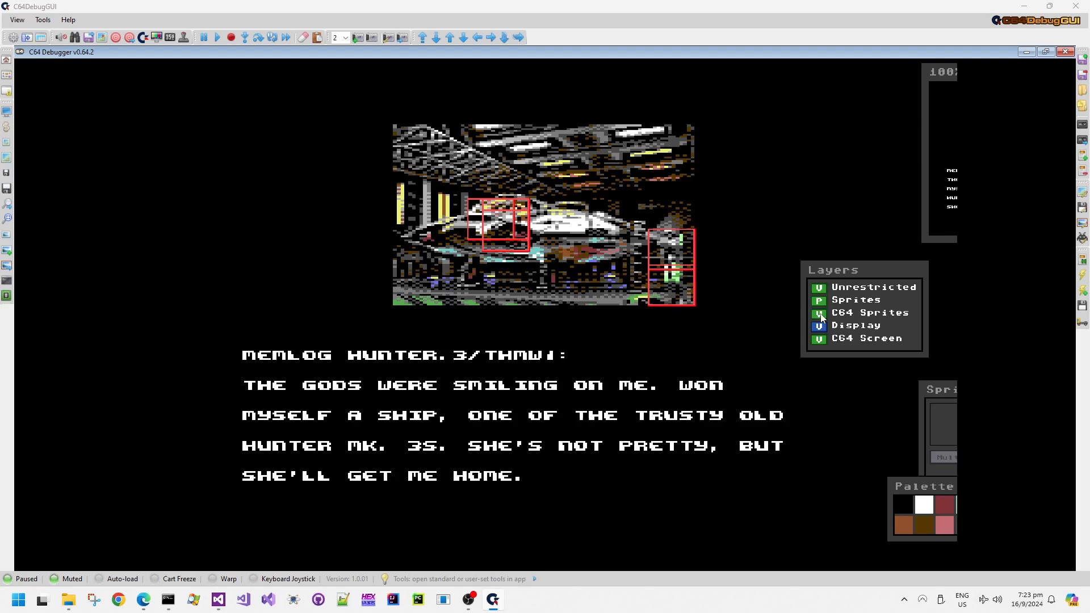
- Hide the Display and C64 Screen layers to show only the ship sprites
left_click(818, 338)
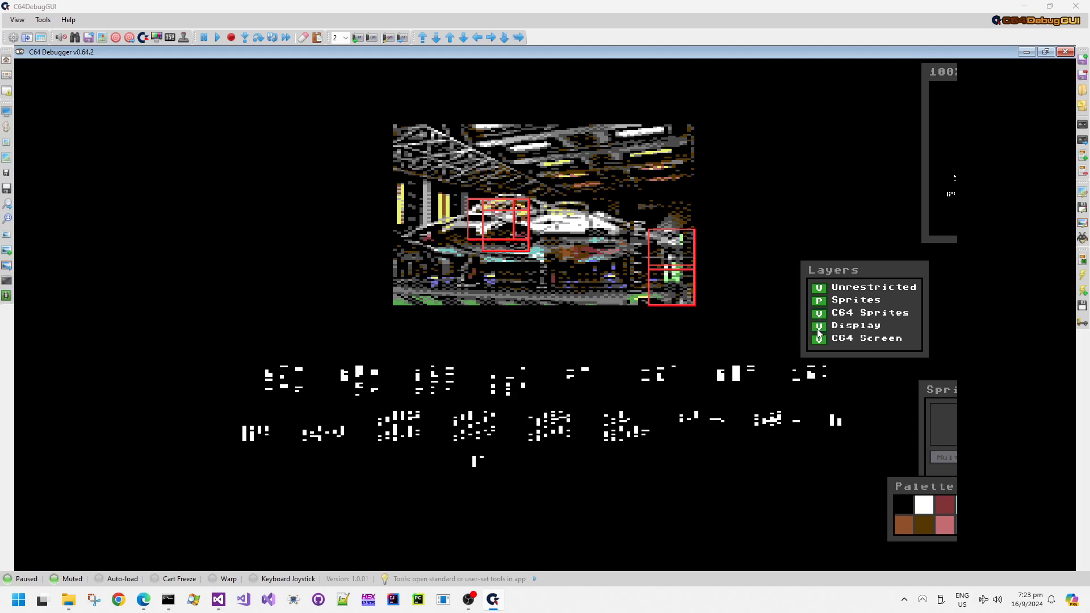
left_click(818, 341)
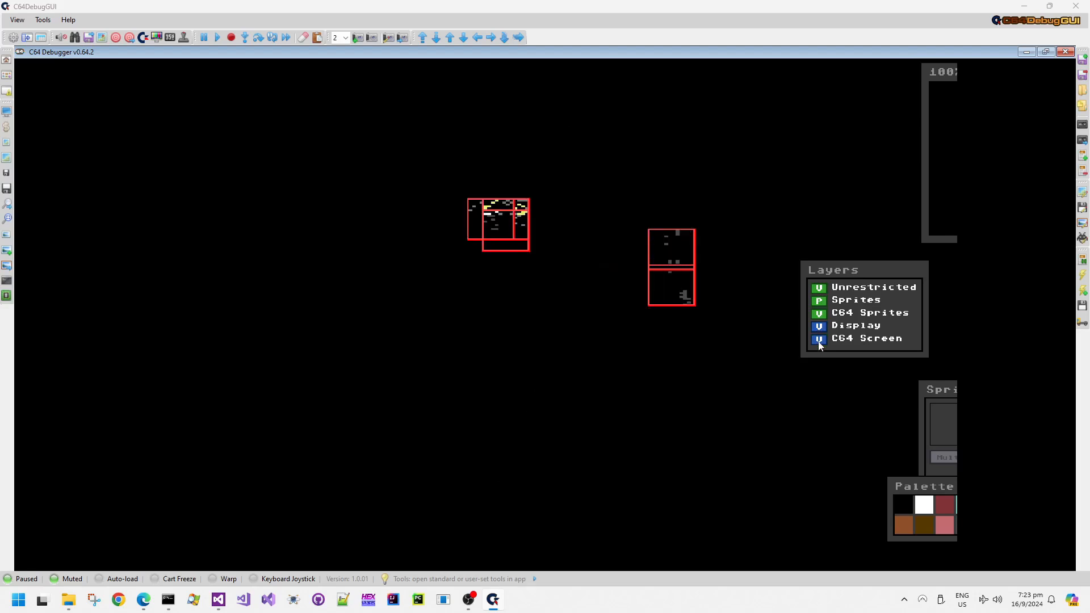
left_click(820, 345)
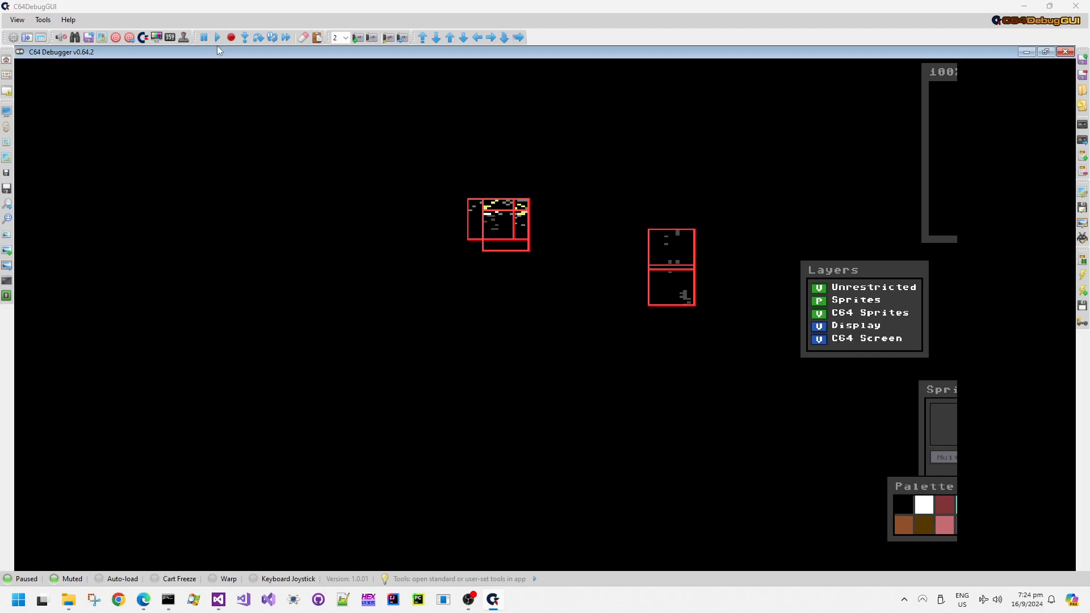
mouse_move(204, 37)
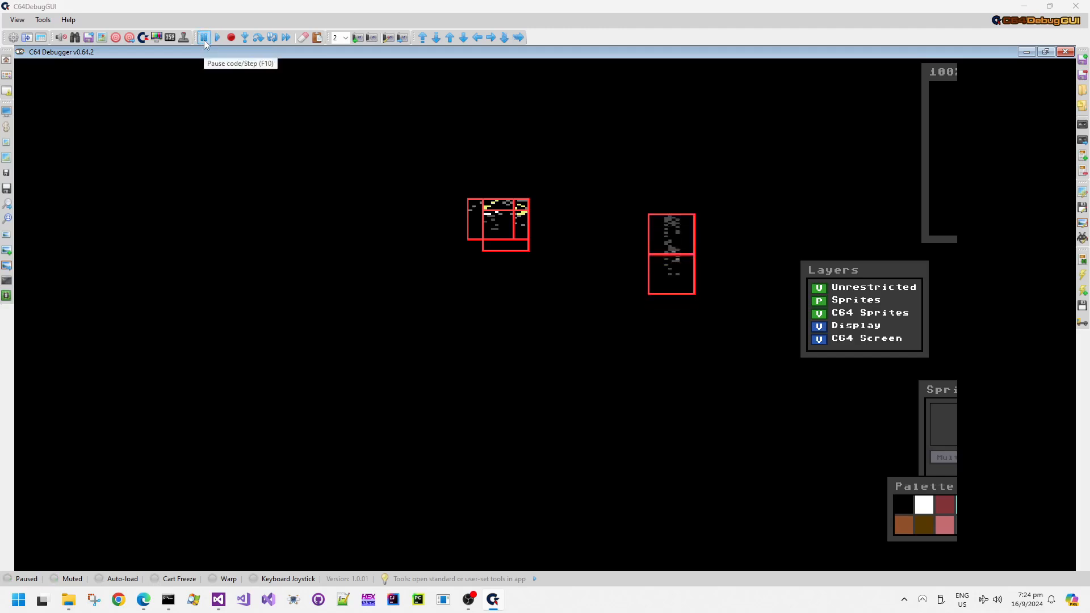
- Step the video one frame and re-enable the C64 Screen layer
left_click(205, 37)
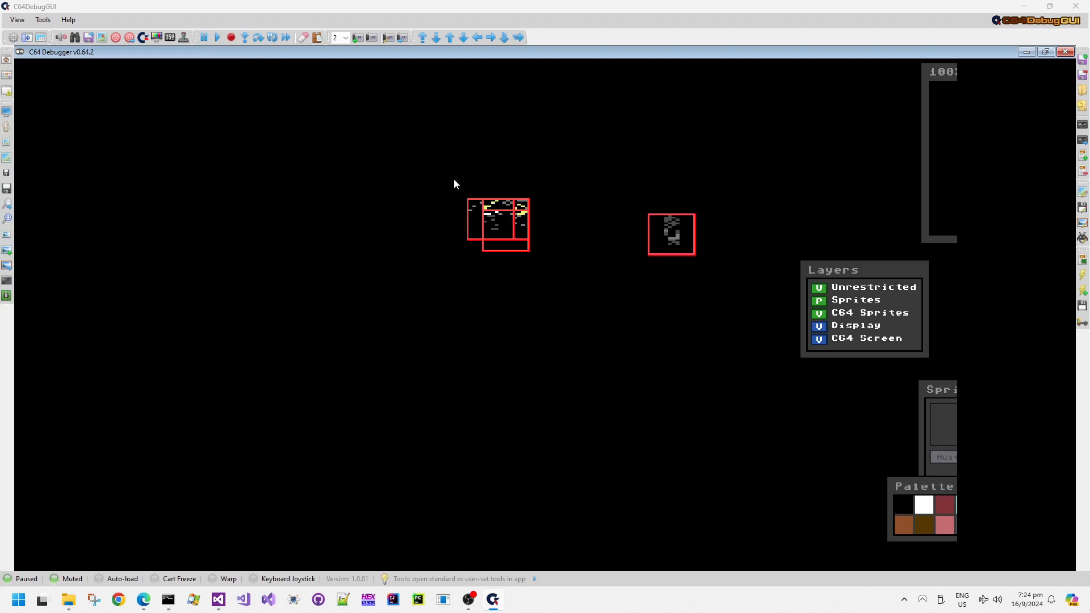
left_click(818, 338)
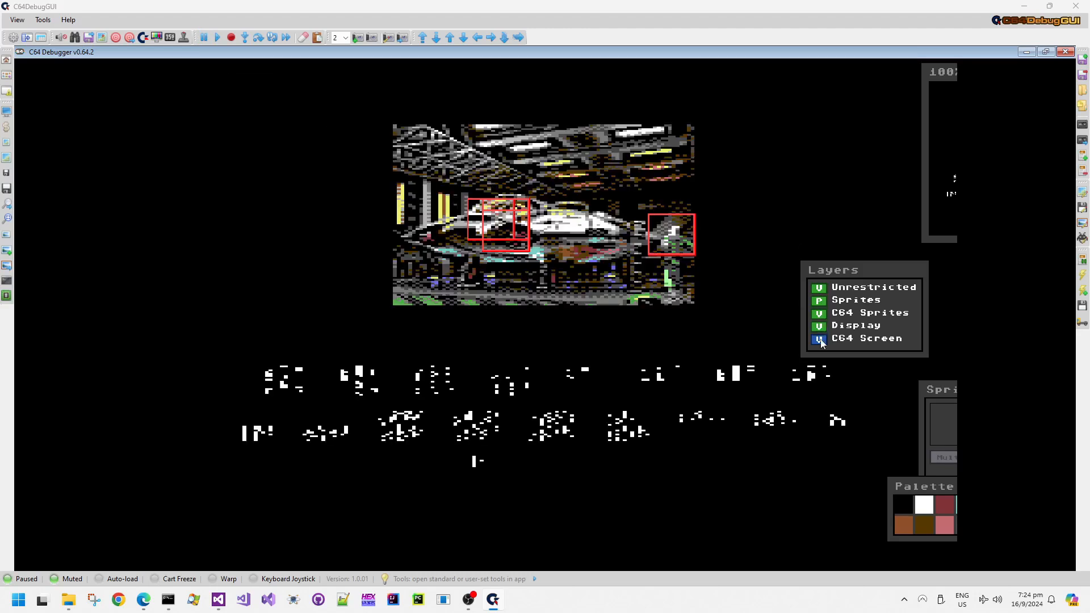
left_click(819, 341)
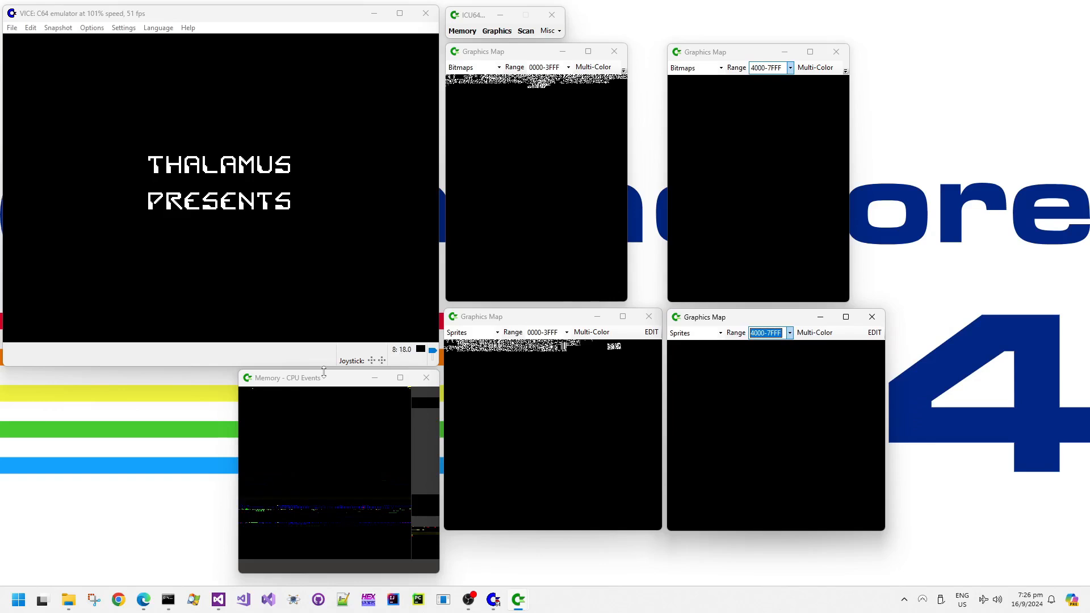
mouse_move(291, 382)
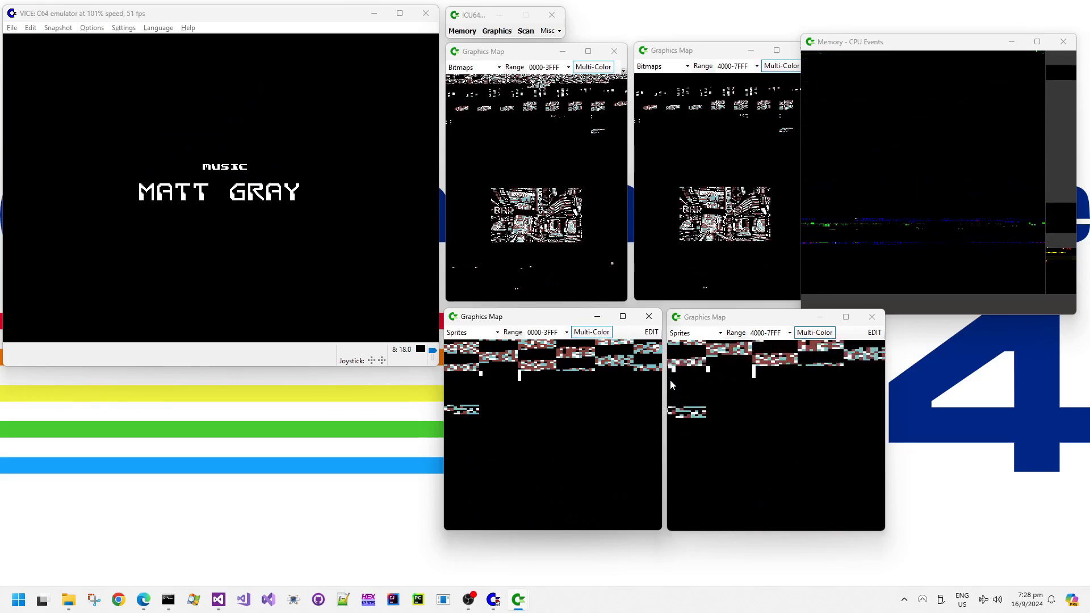
mouse_move(482, 387)
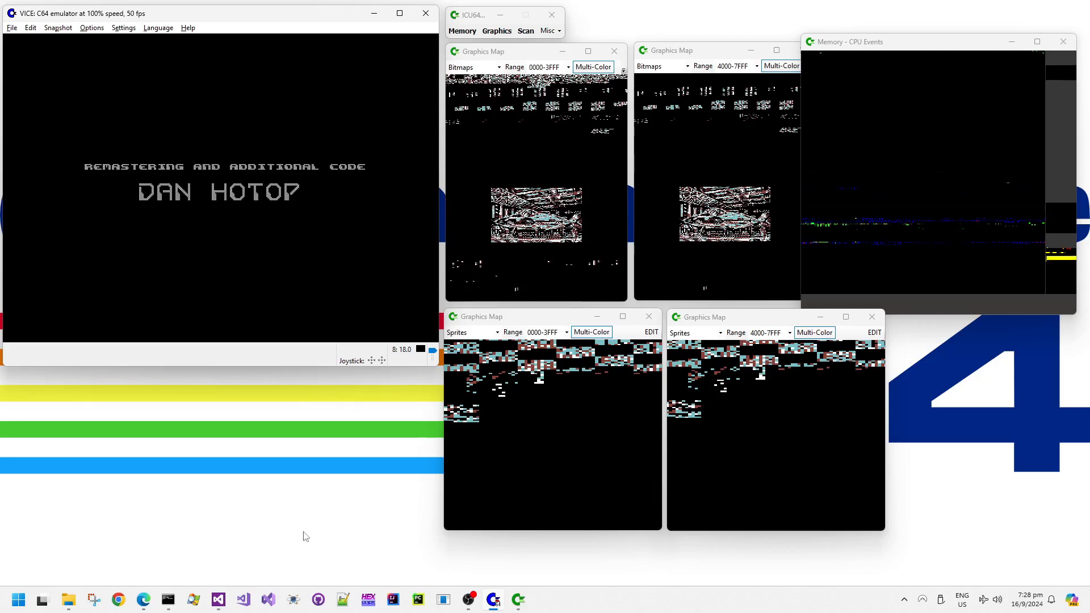
- Watch ICU64's graphics maps through the remastering credit, then return to Visual Studio
left_click(218, 600)
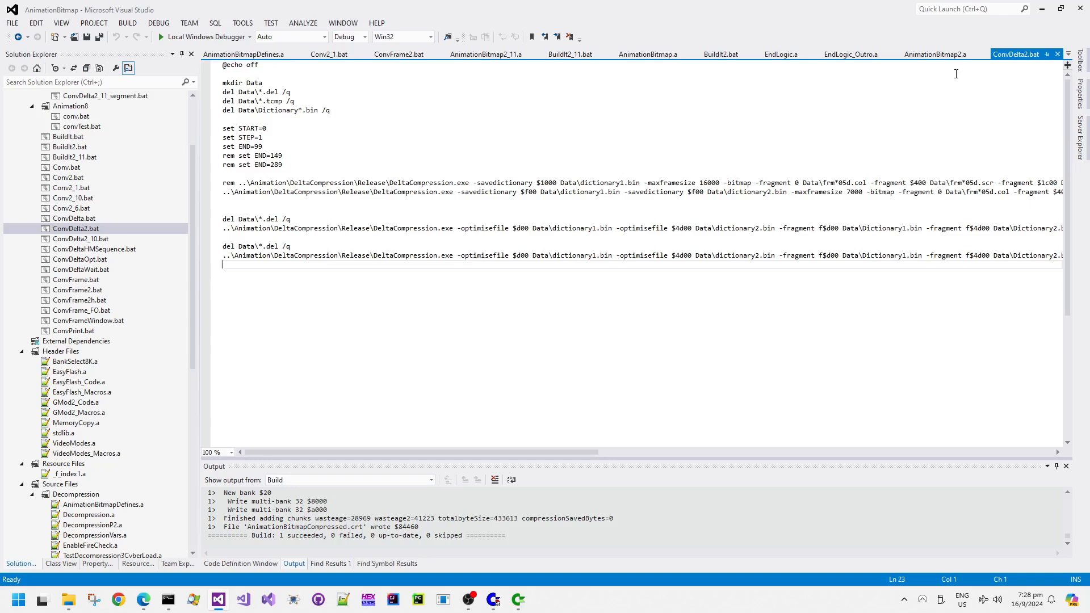
- Show AnimationBitmap2.a with its SpriteSheetInfoBankOffset and cartridge bank settings
left_click(935, 55)
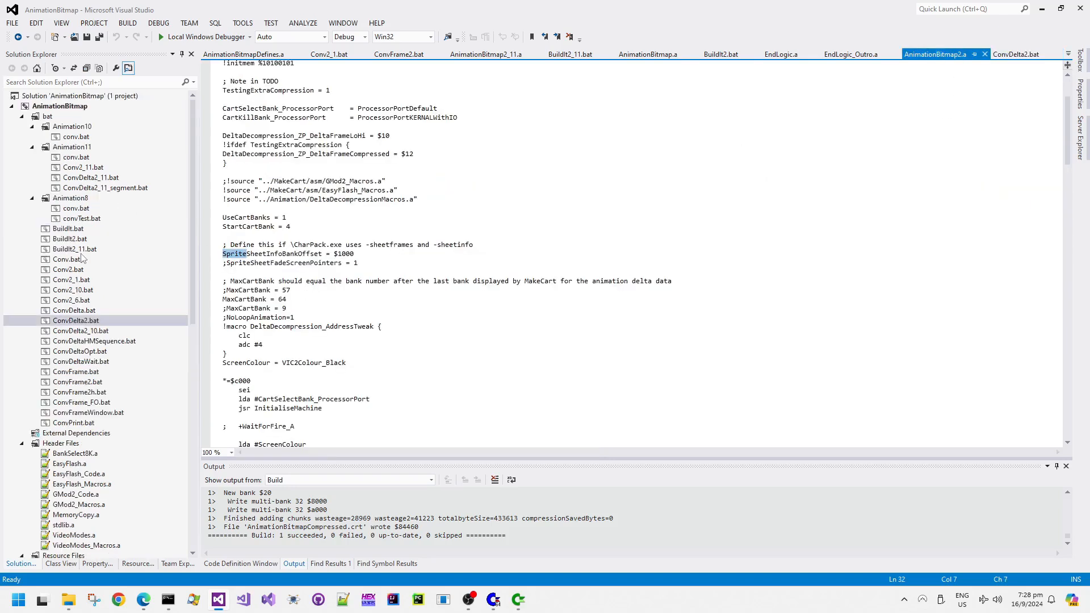
scroll("down", 3)
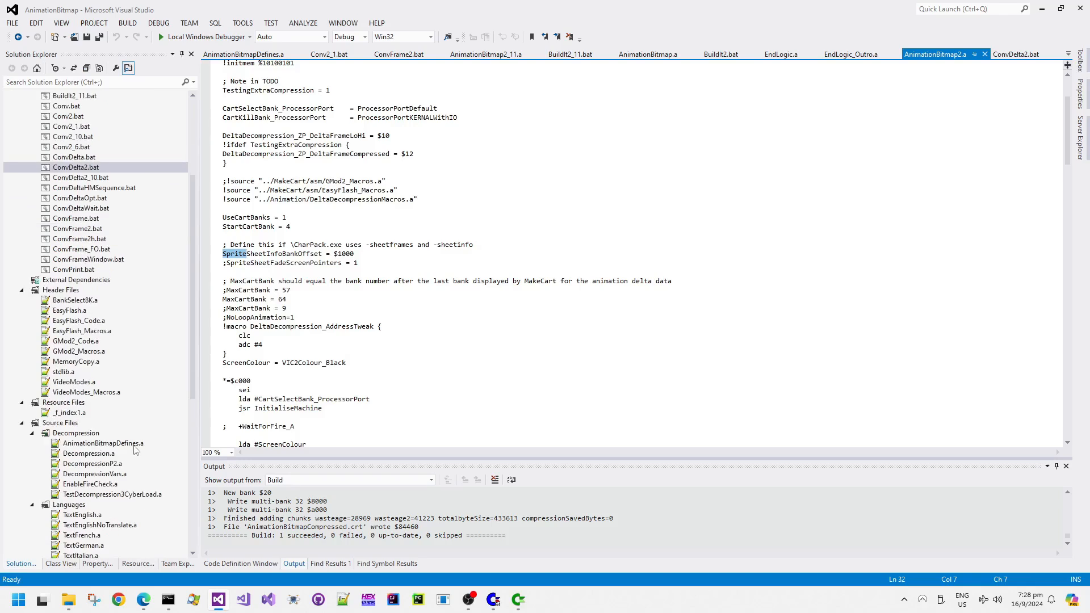
scroll("down", 3)
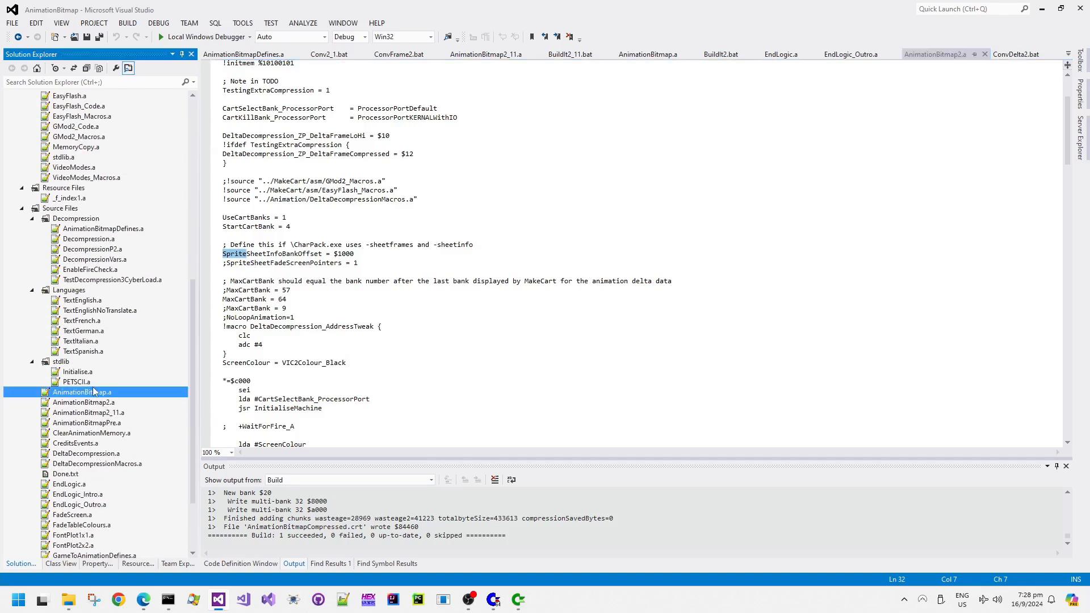
- Open AnimationBitmap.a and browse its settings down to the TextScreenChars definition
left_click(647, 55)
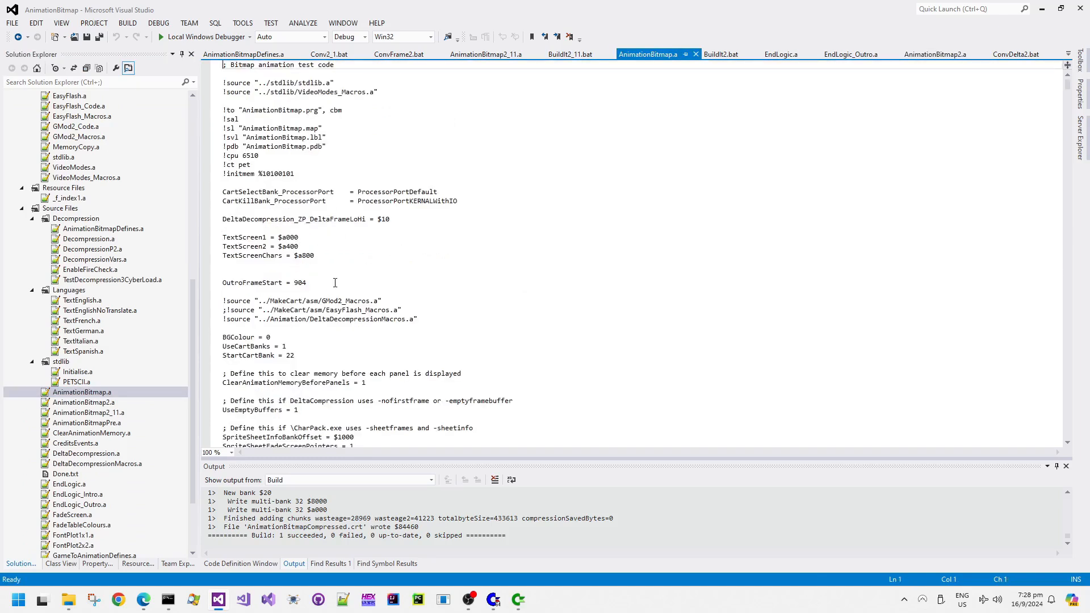
scroll("down", 3)
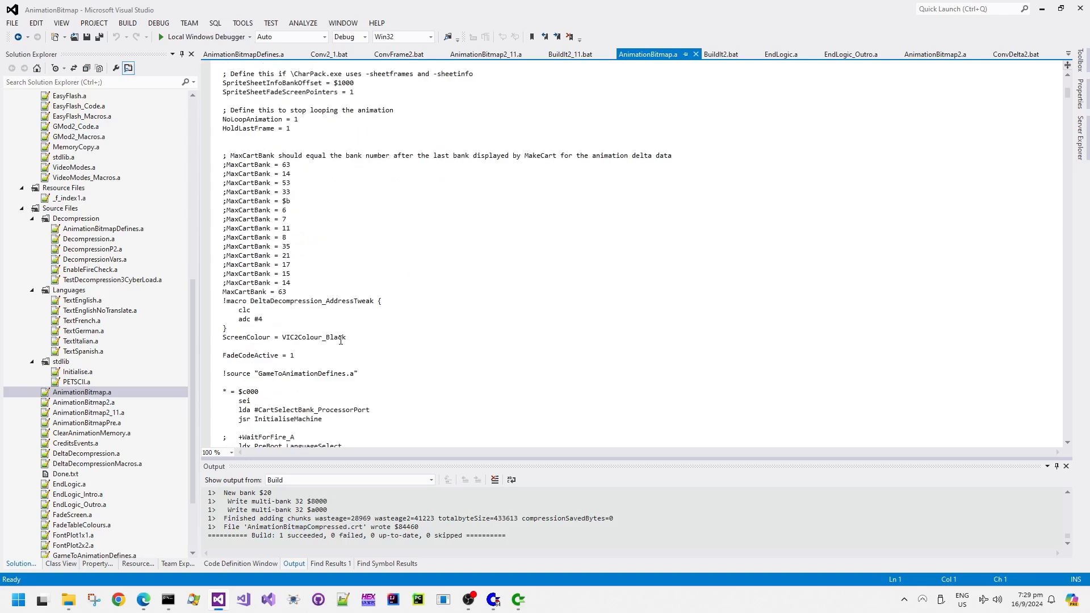
scroll("down", 3)
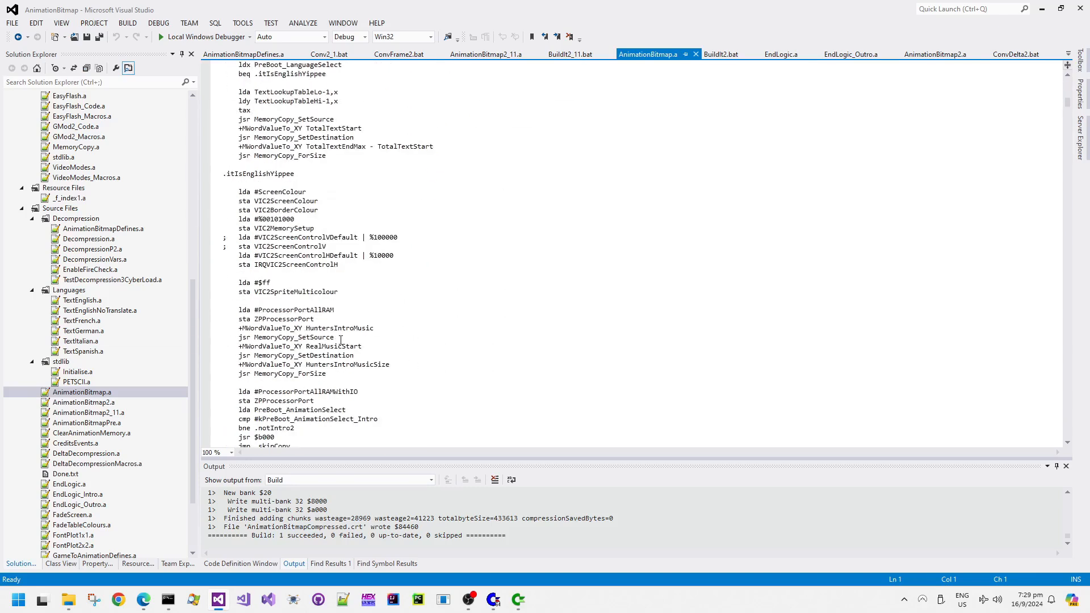
scroll("up", 3)
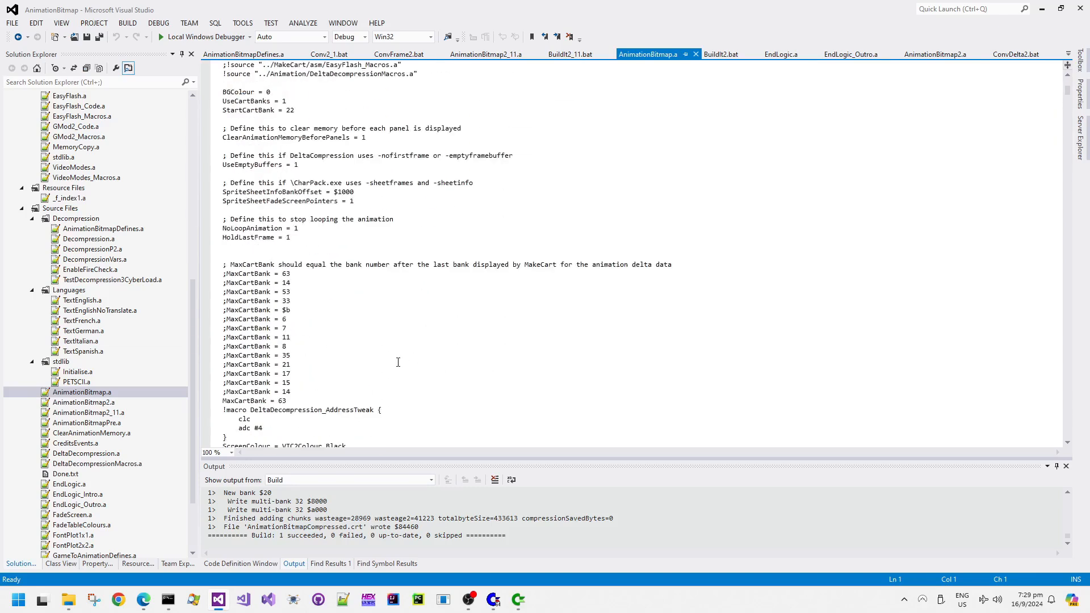
scroll("up", 3)
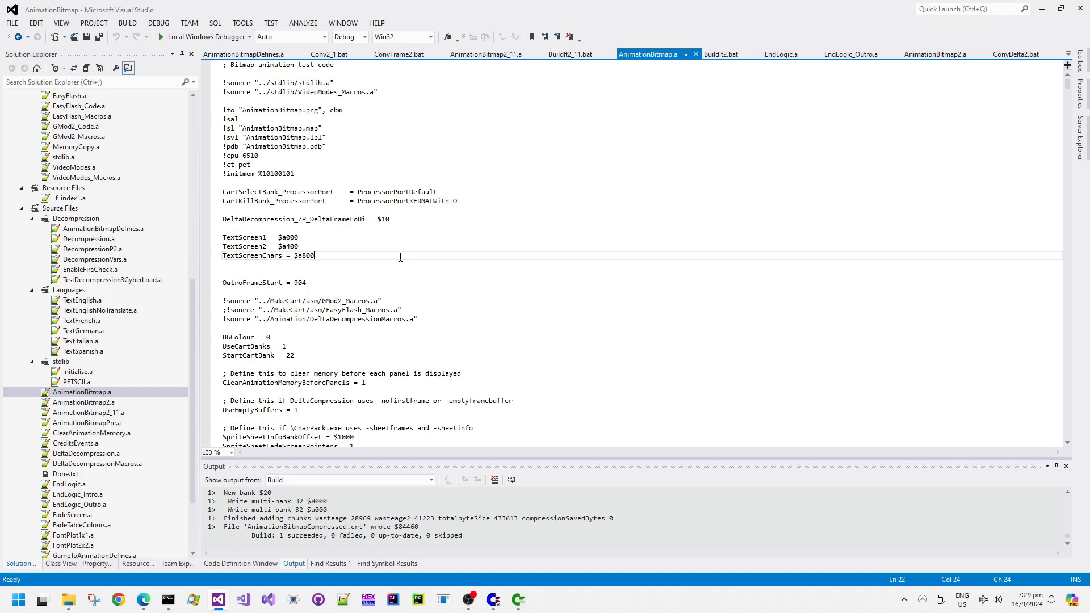
left_click(486, 54)
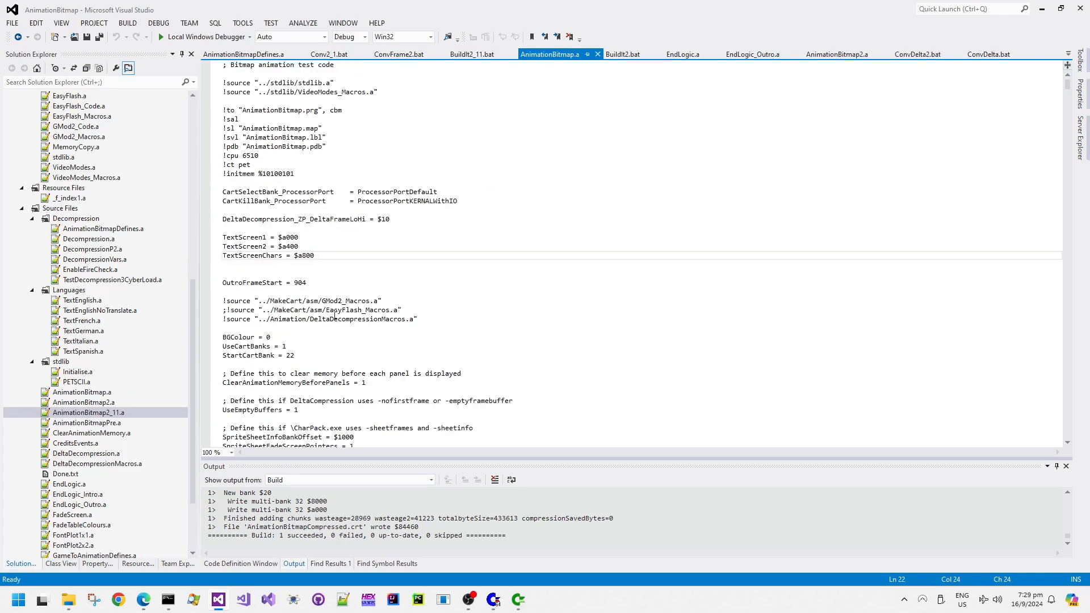
scroll("down", 3)
type("$3f")
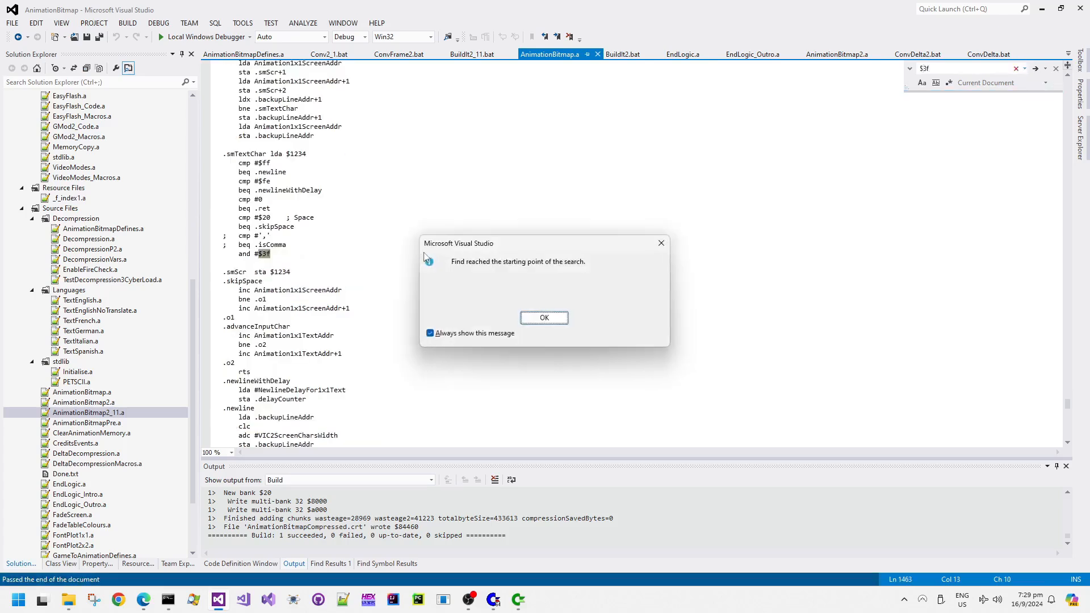
- List all solution-wide matches of $3f and scroll through the results
left_click(544, 318)
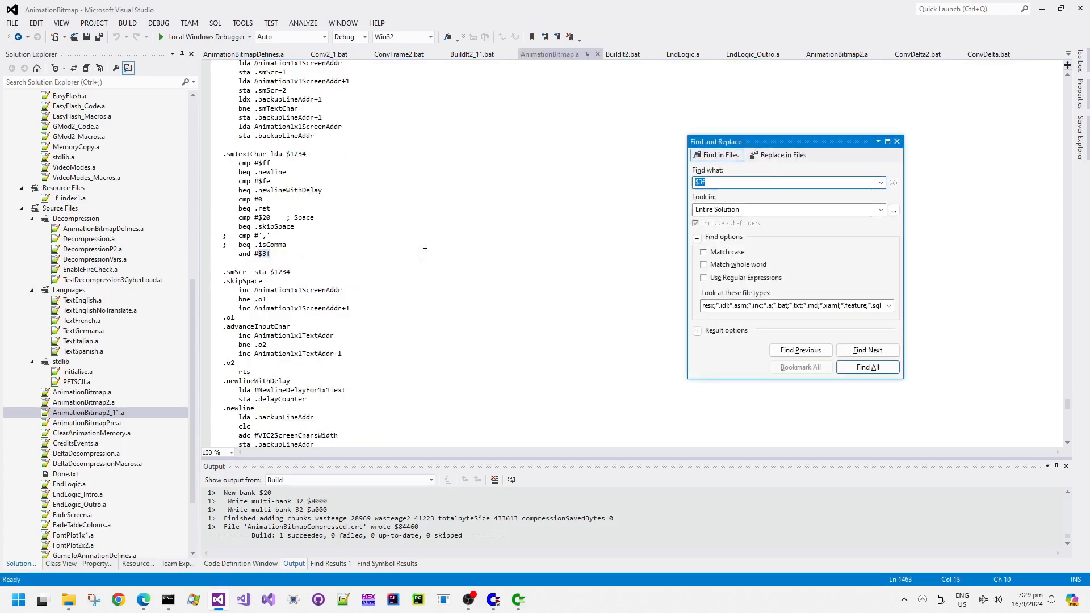
left_click(867, 367)
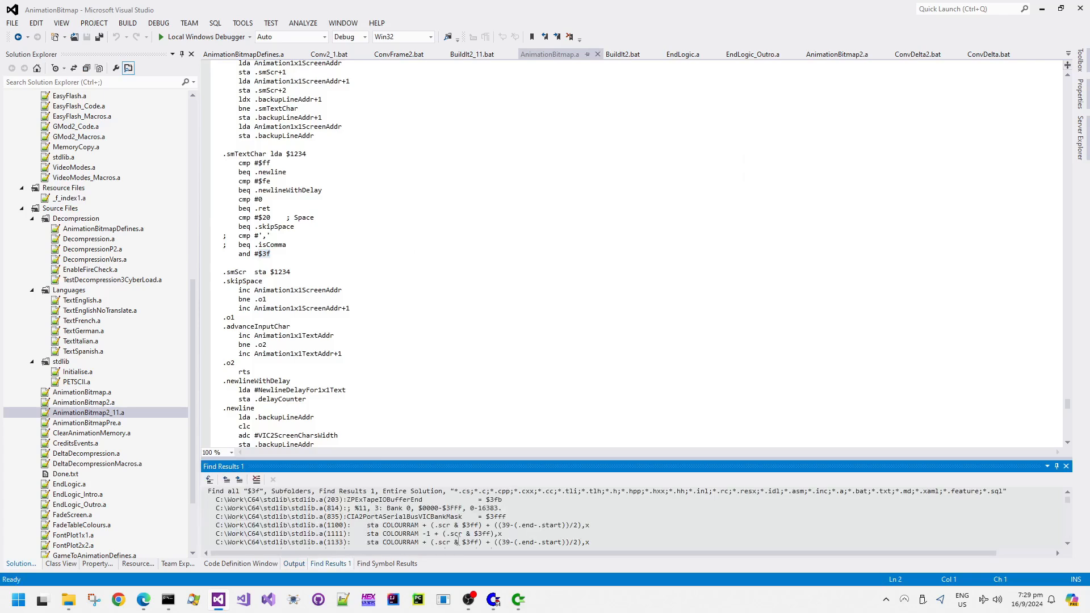
scroll("down", 3)
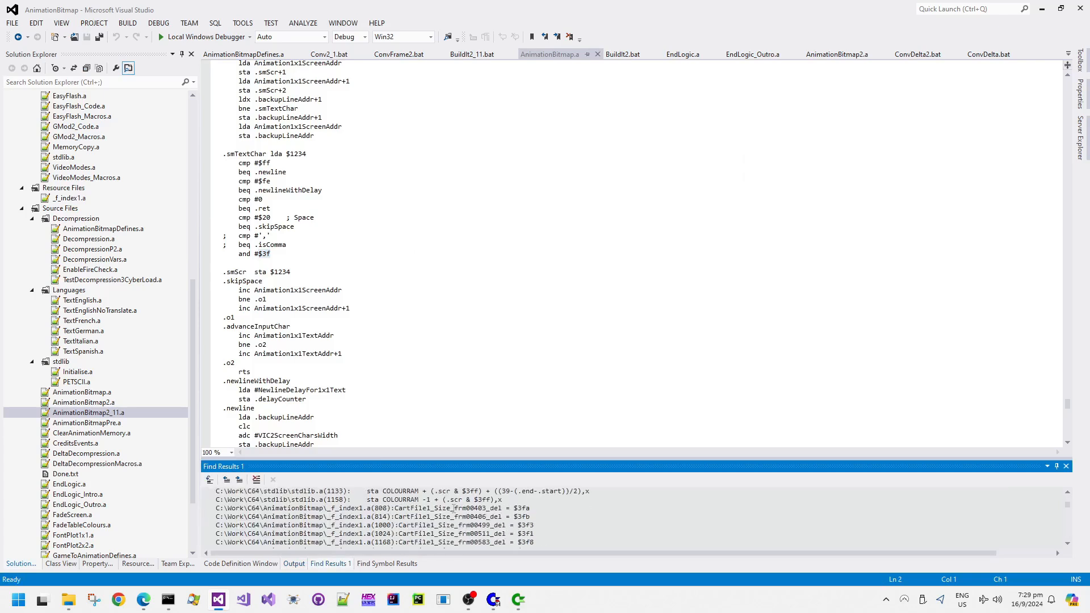
scroll("down", 3)
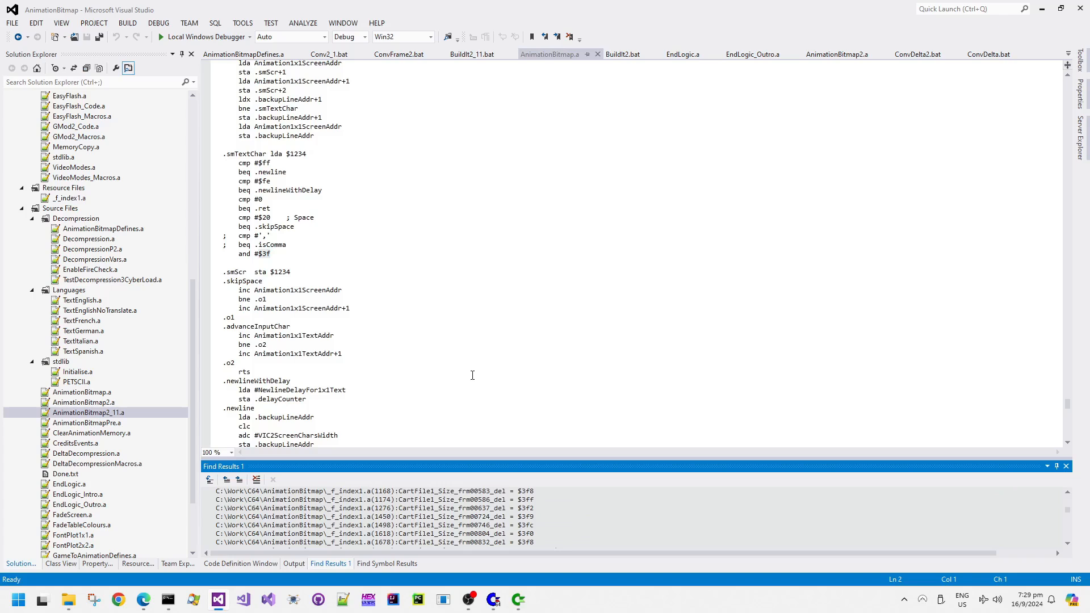
- Find all matches of $3fe and take the full path of GameToAnimationDefines.a
key("ctrl+shift+f")
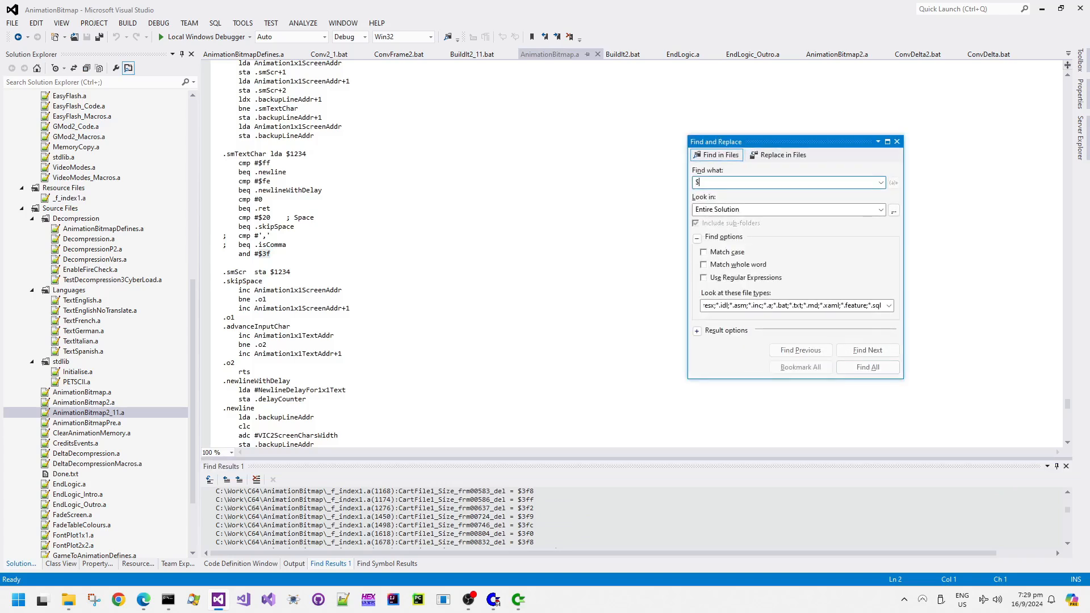
left_click(868, 368)
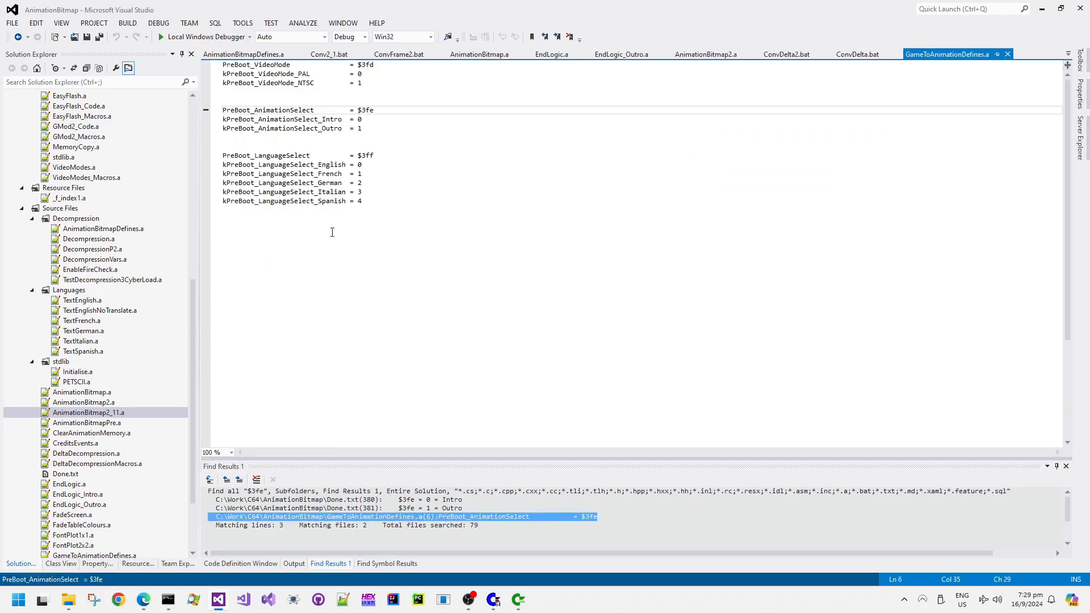
right_click(956, 55)
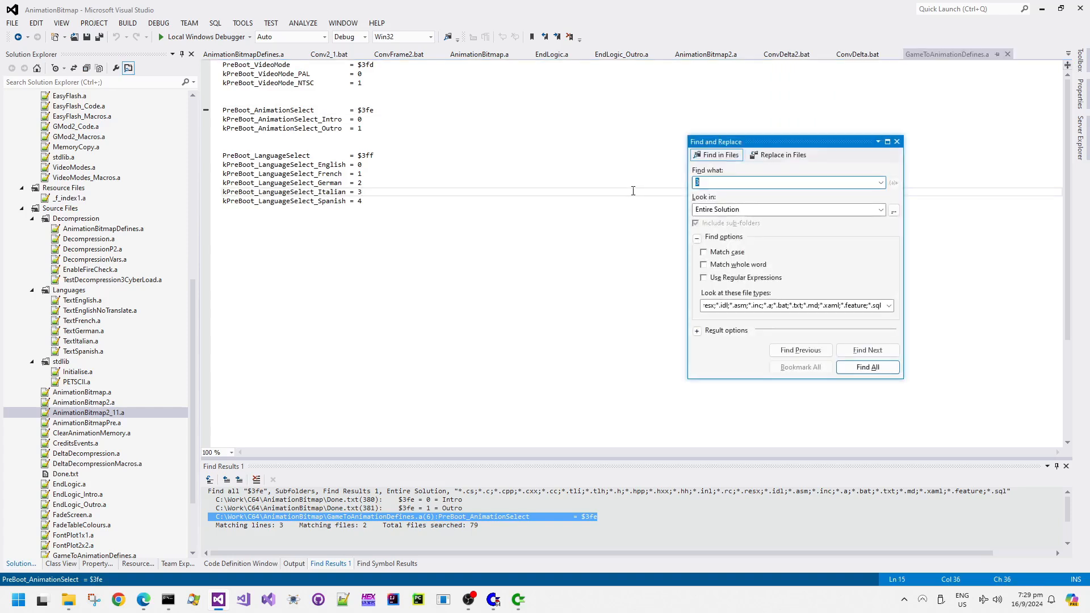
type("C:\\Work\\C64\\AnimationBitmap\\GameToAnimationDefines.a")
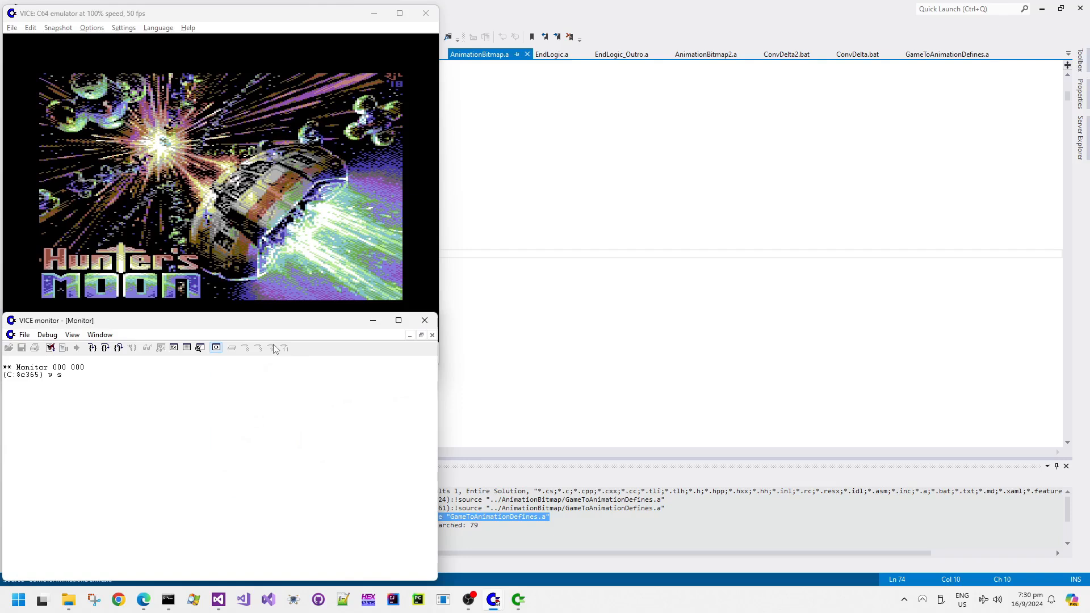
- Set a store watchpoint on $3f in VICE's monitor and resume emulation
type("tore 3f")
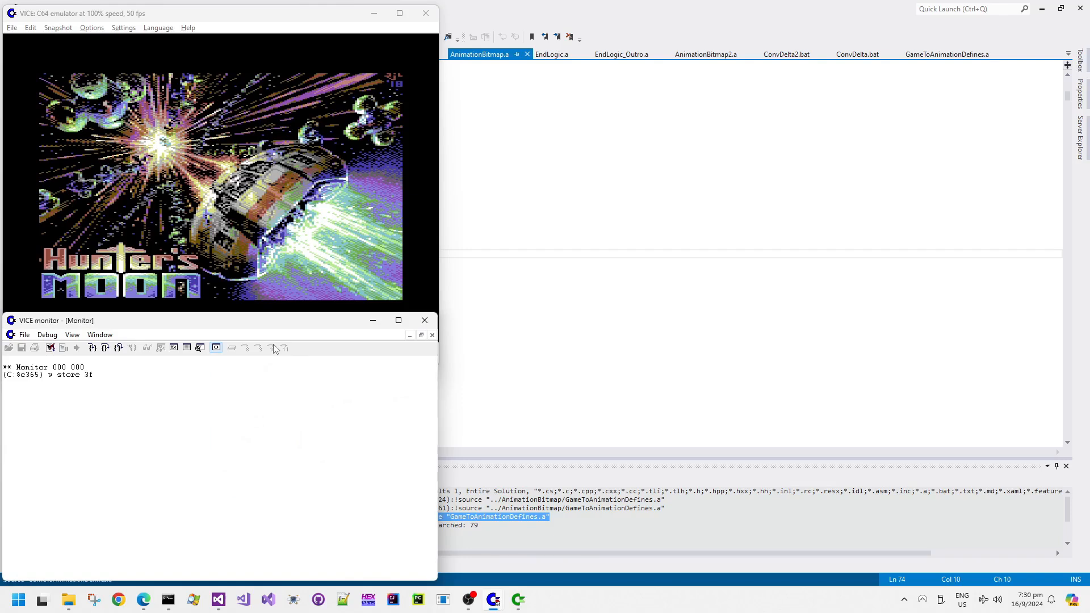
type("e")
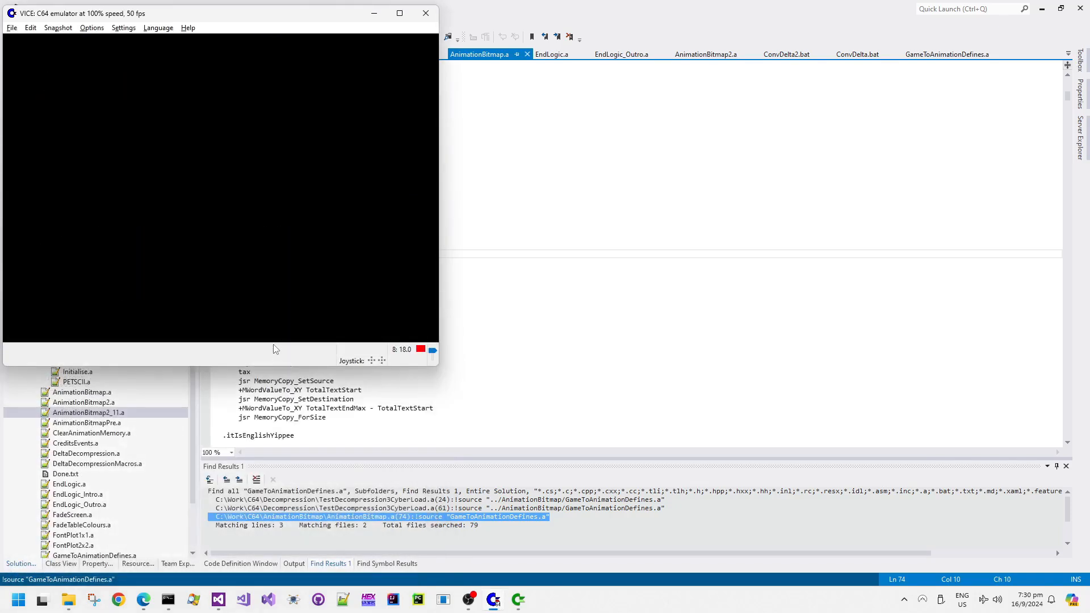
mouse_move(492, 599)
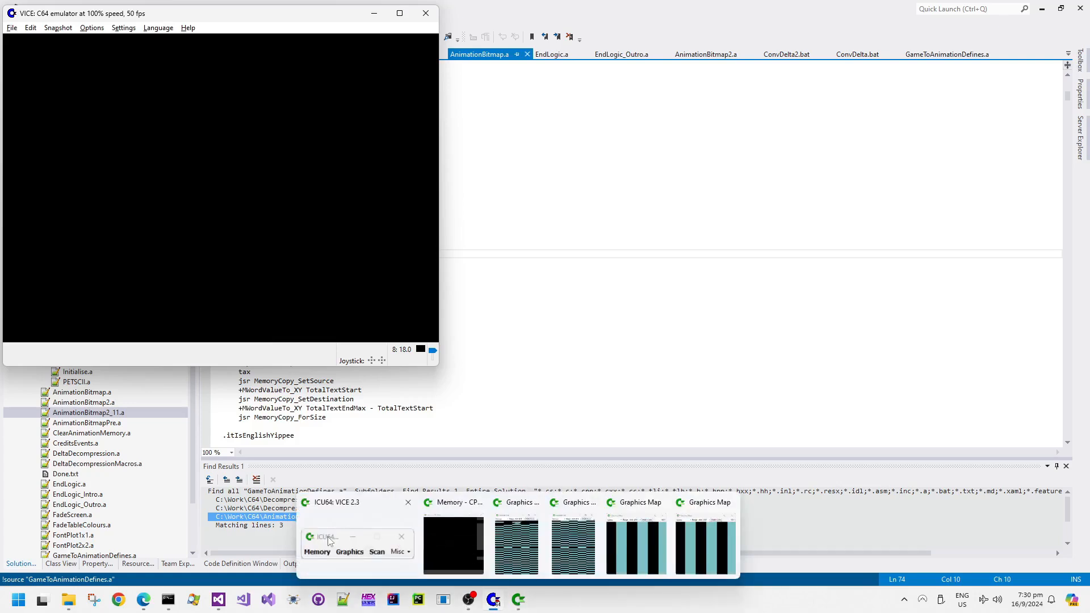
left_click(358, 545)
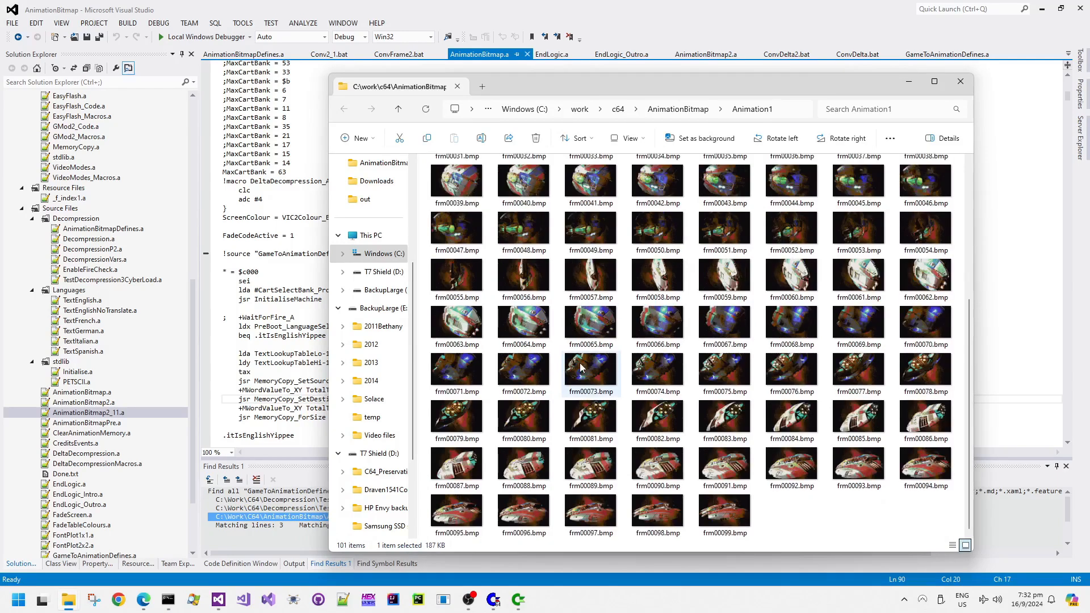
- Go up from the Animation1 thumbnails to the AnimationBitmap folder with its Animation1–11 subfolders
scroll("up", 3)
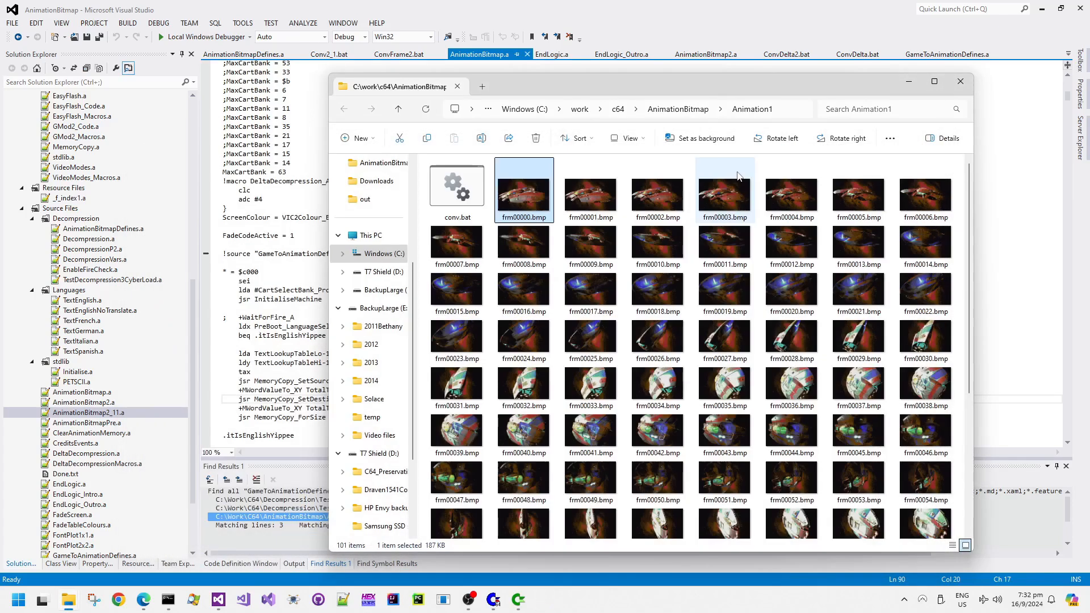
mouse_move(681, 229)
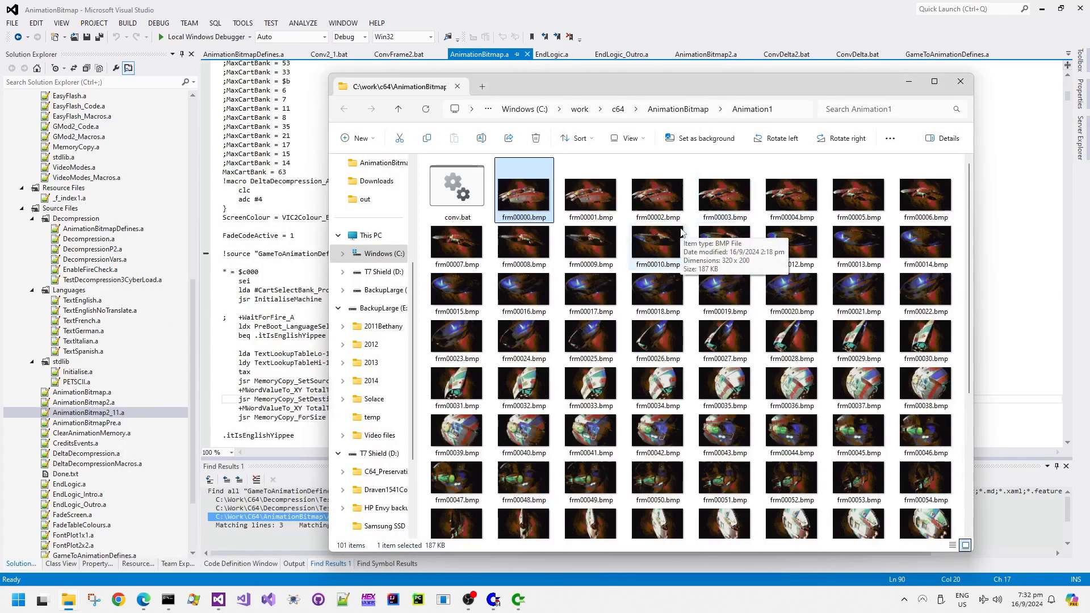
mouse_move(488, 287)
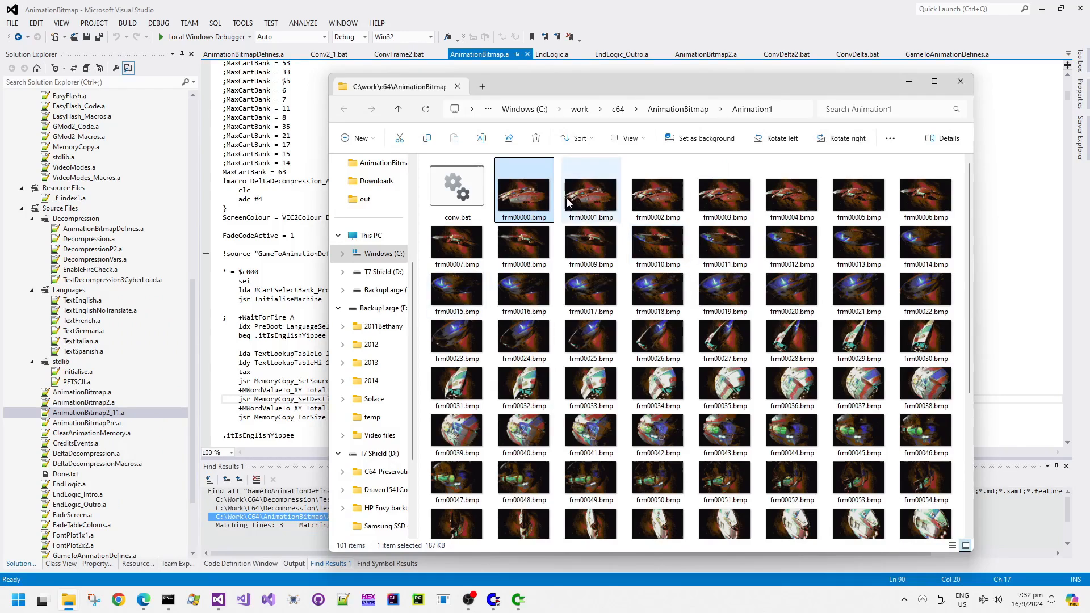
left_click(399, 108)
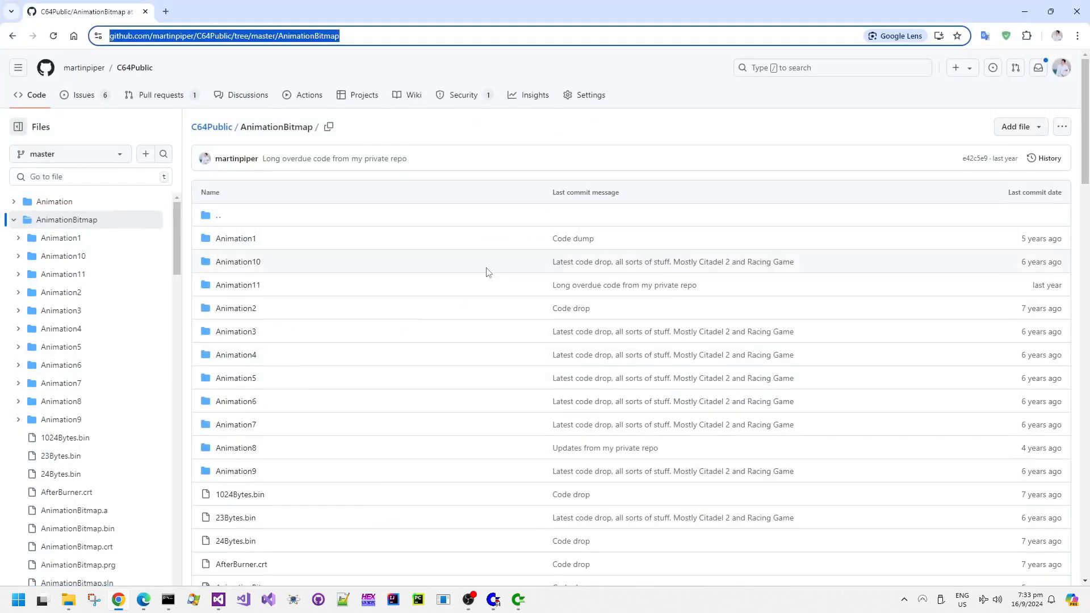
scroll("down", 3)
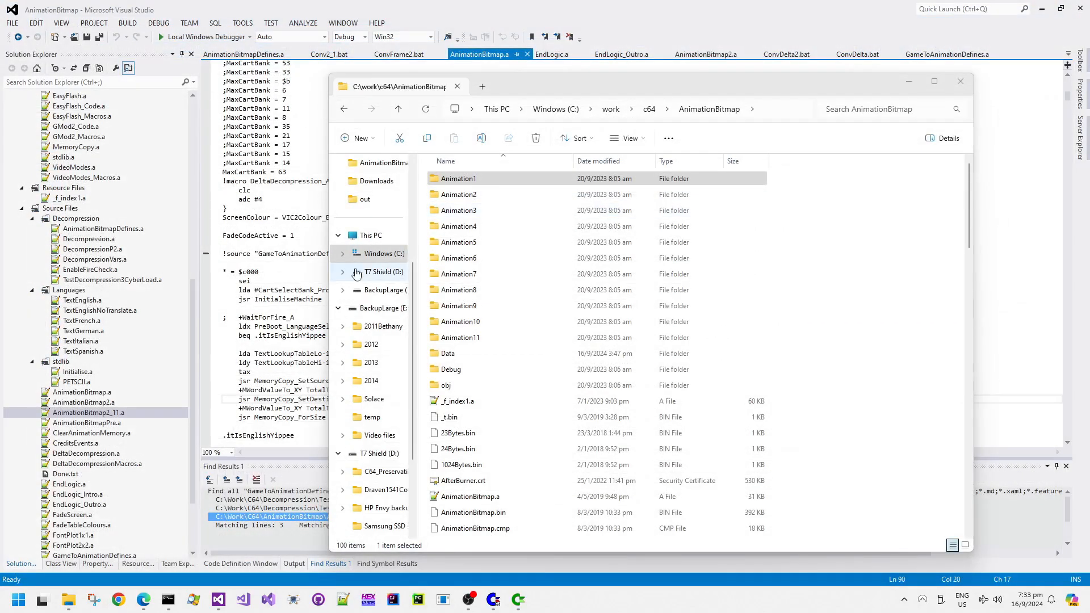
mouse_move(365, 273)
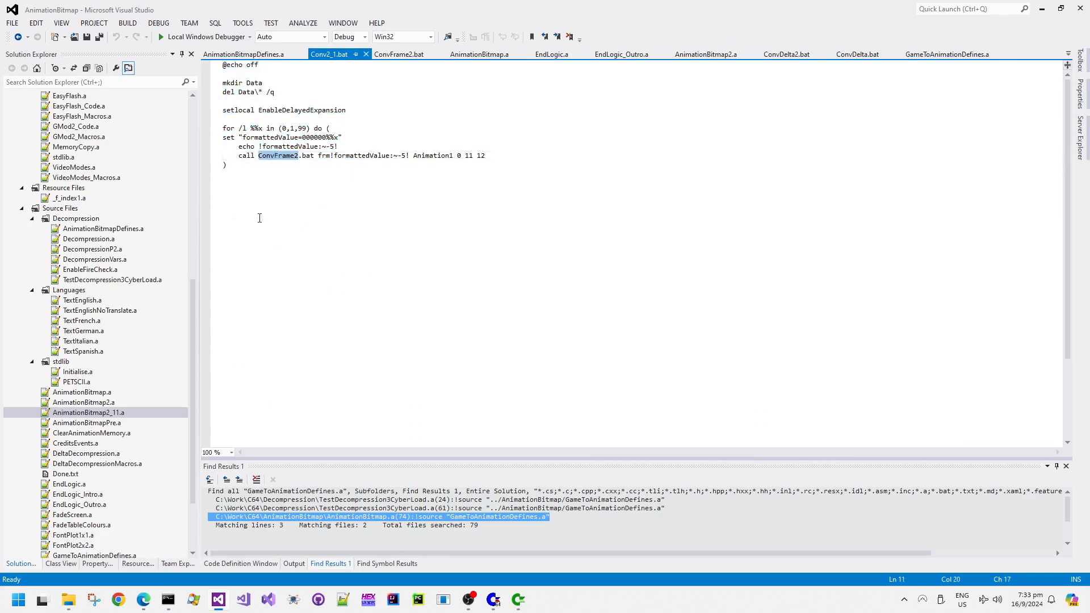
- Bring up ConvFrame2.bat and highlight the 'sheetcolours' option in its CharPack command
left_click(399, 55)
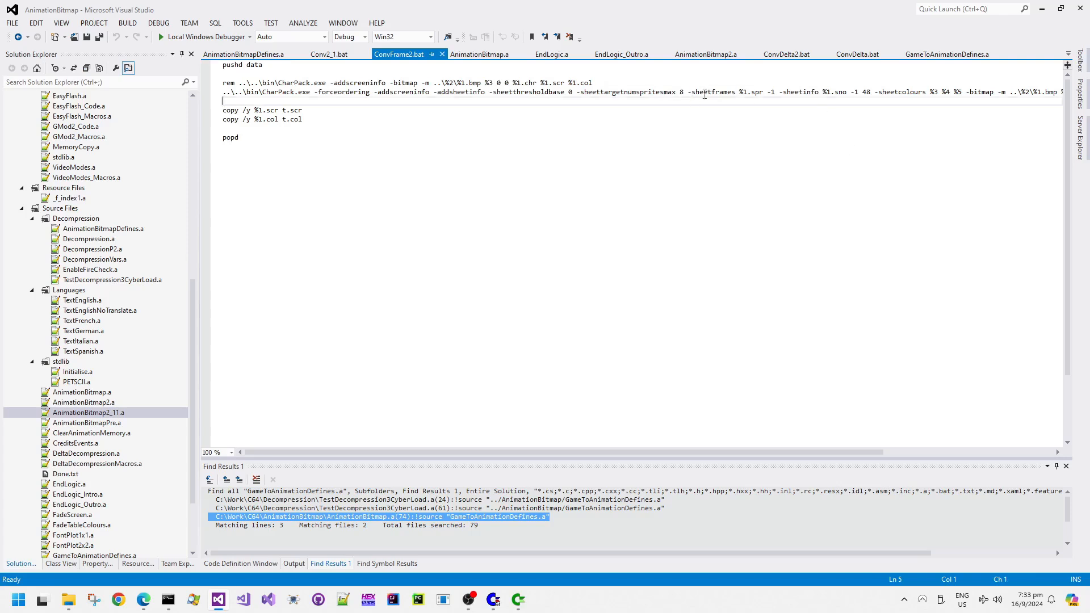
double_click(901, 91)
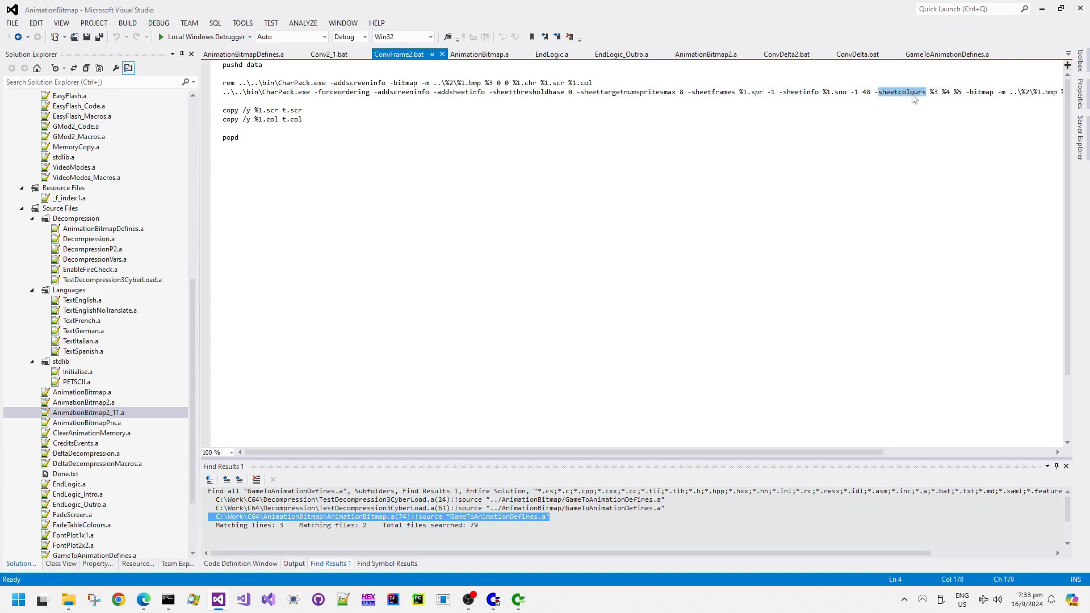
left_click(224, 146)
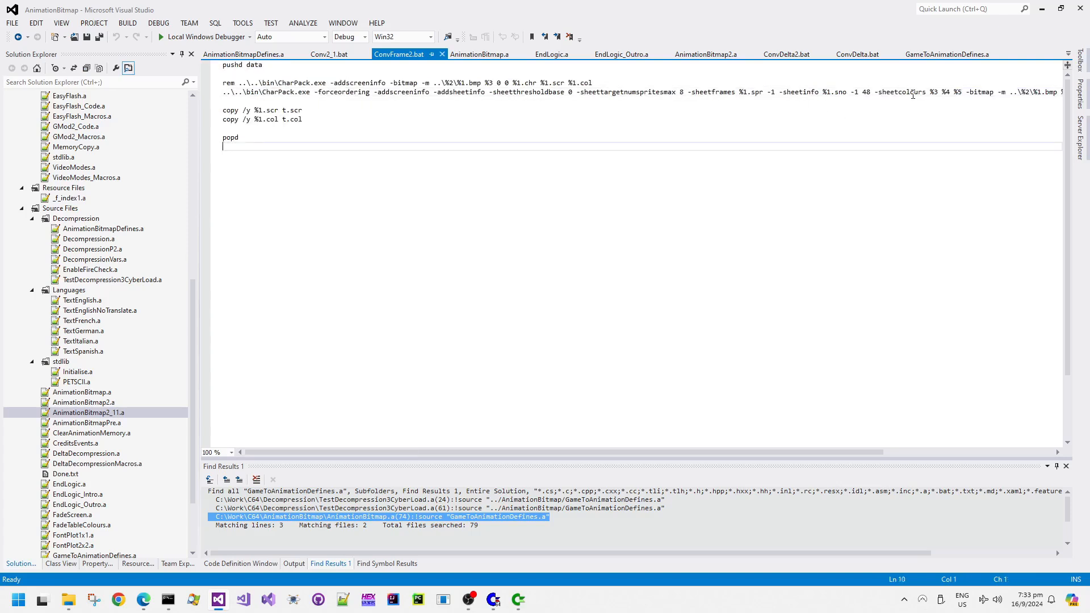
mouse_move(480, 55)
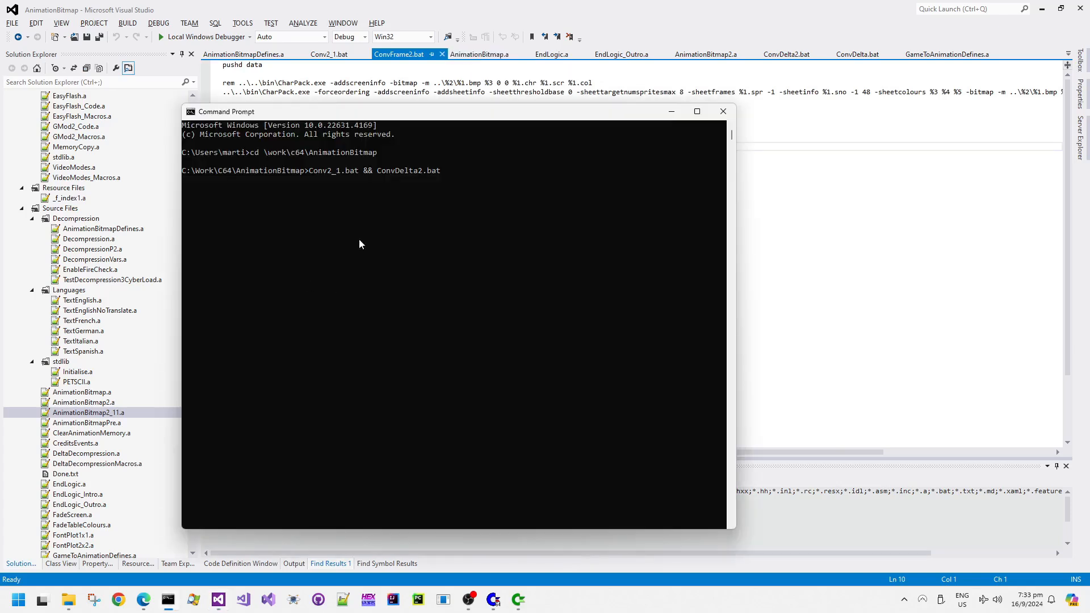
mouse_move(398, 293)
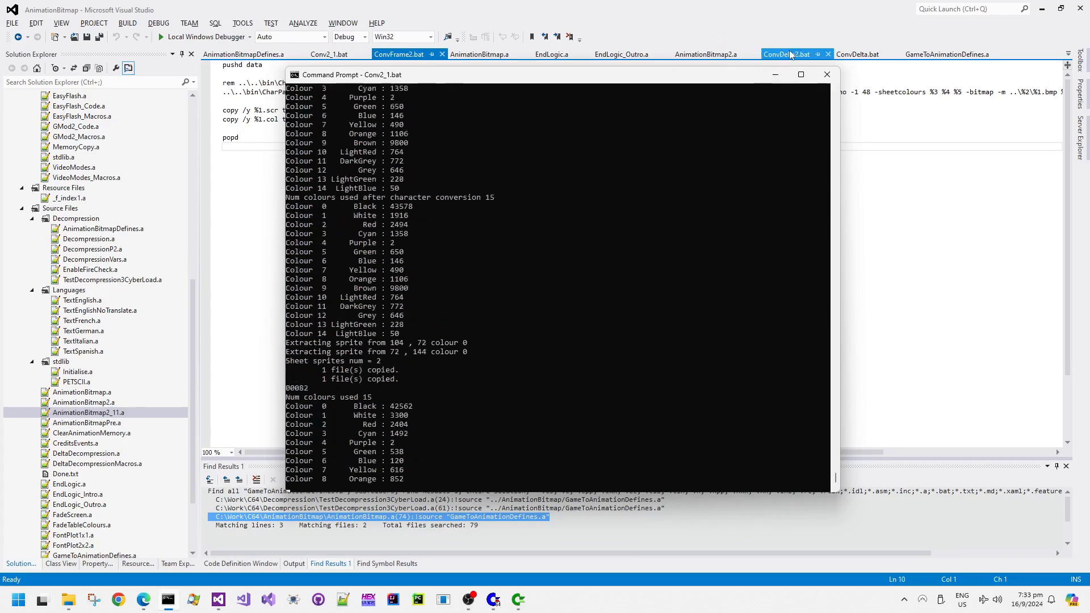
- Switch to the ConvDelta2.bat tab and click into the delta compression script
left_click(788, 54)
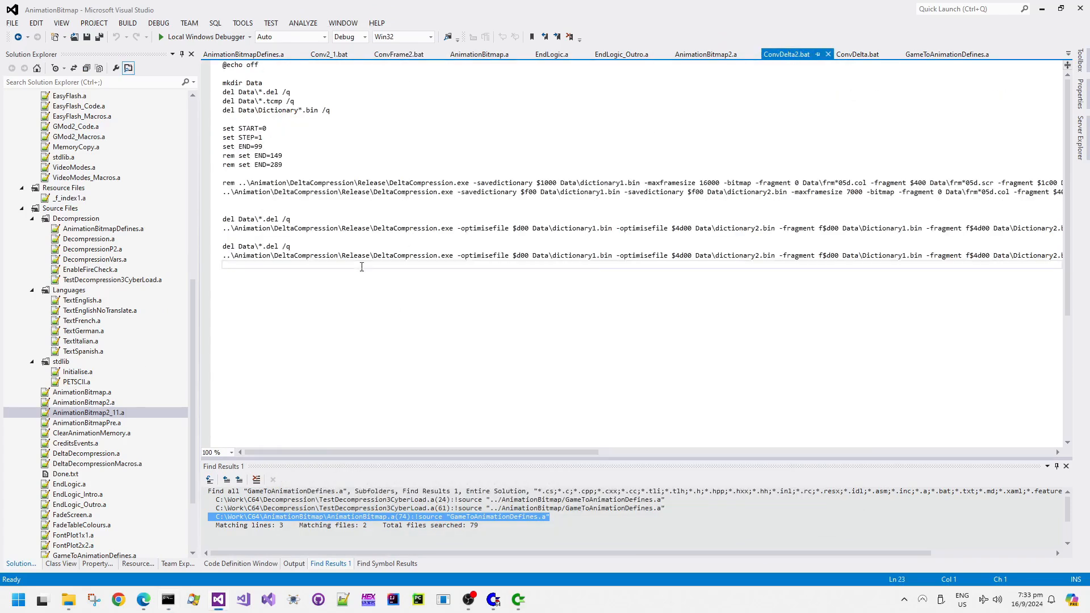
left_click(283, 155)
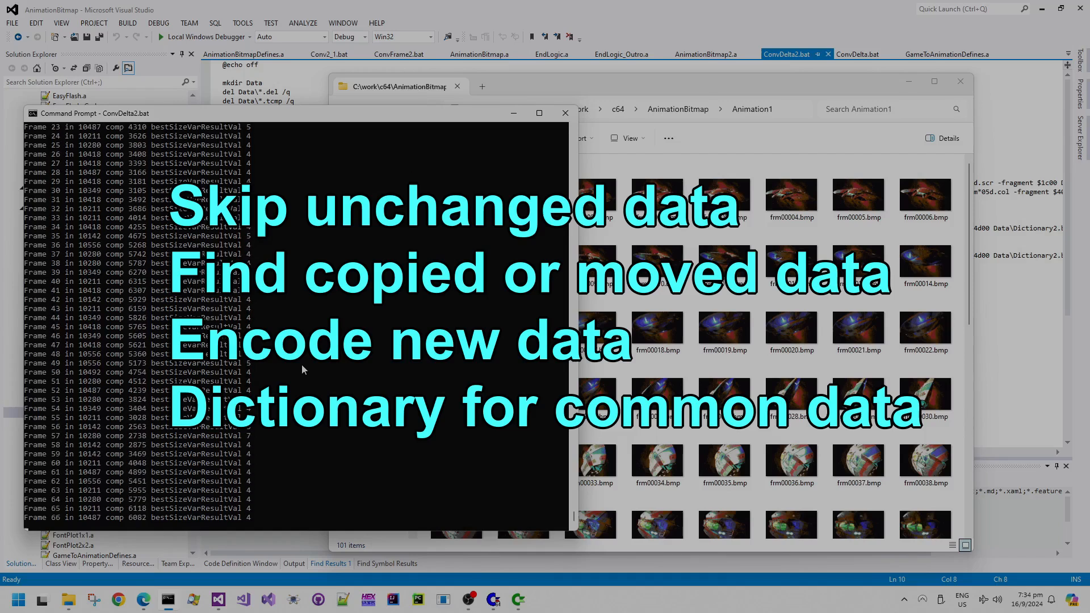
- Scroll the console as ConvDelta2.bat reports compressed sizes up to frame 73
scroll("down", 3)
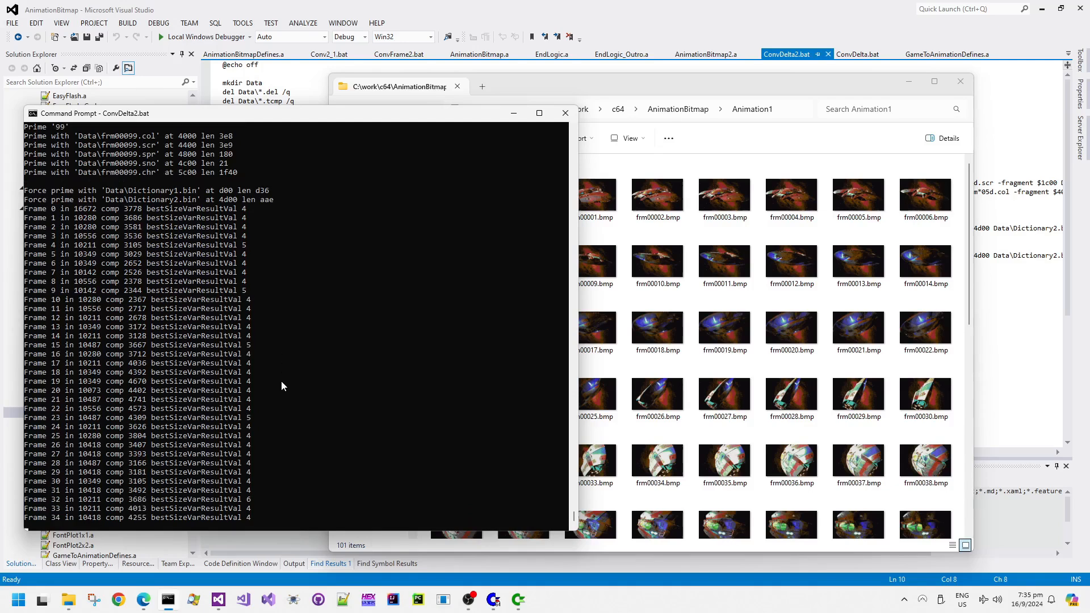
scroll("down", 3)
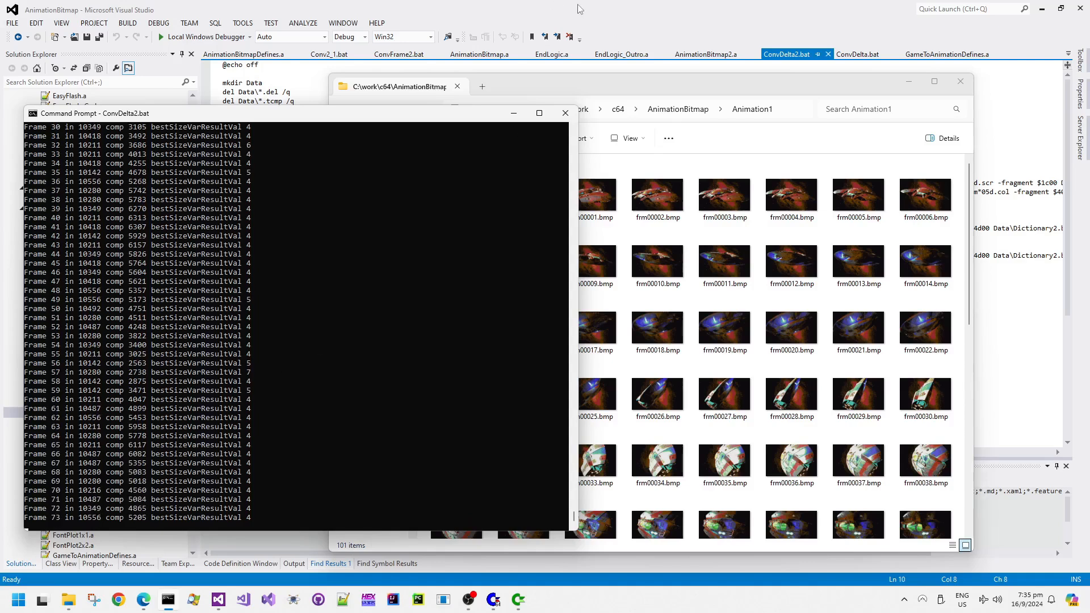
- Highlight the dictionary-building (line 16) and dictionary-optimising (line 20) DeltaCompression commands
left_click(565, 114)
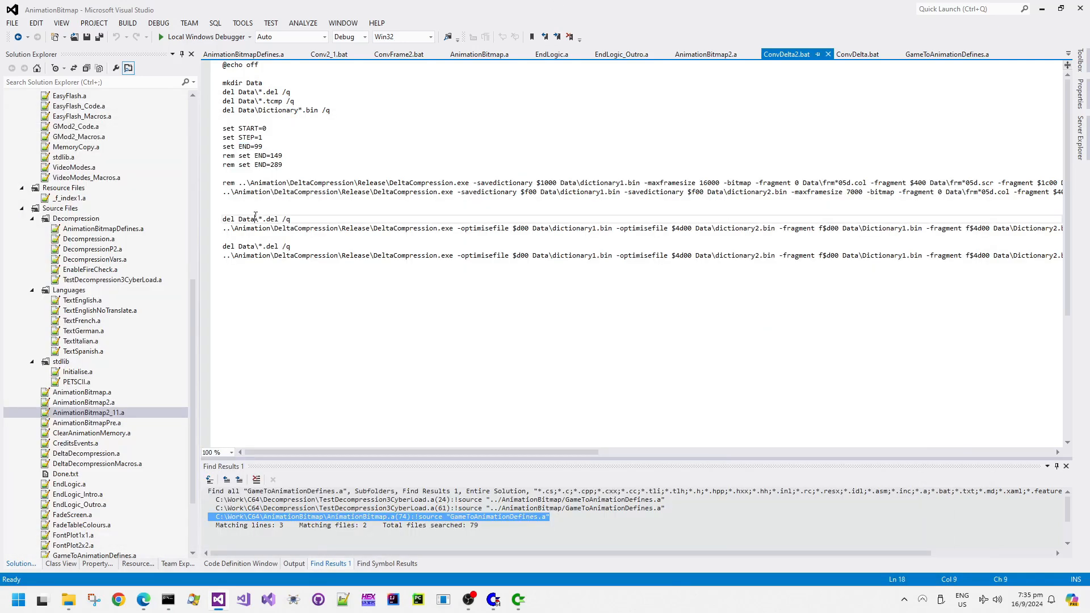
left_click(549, 228)
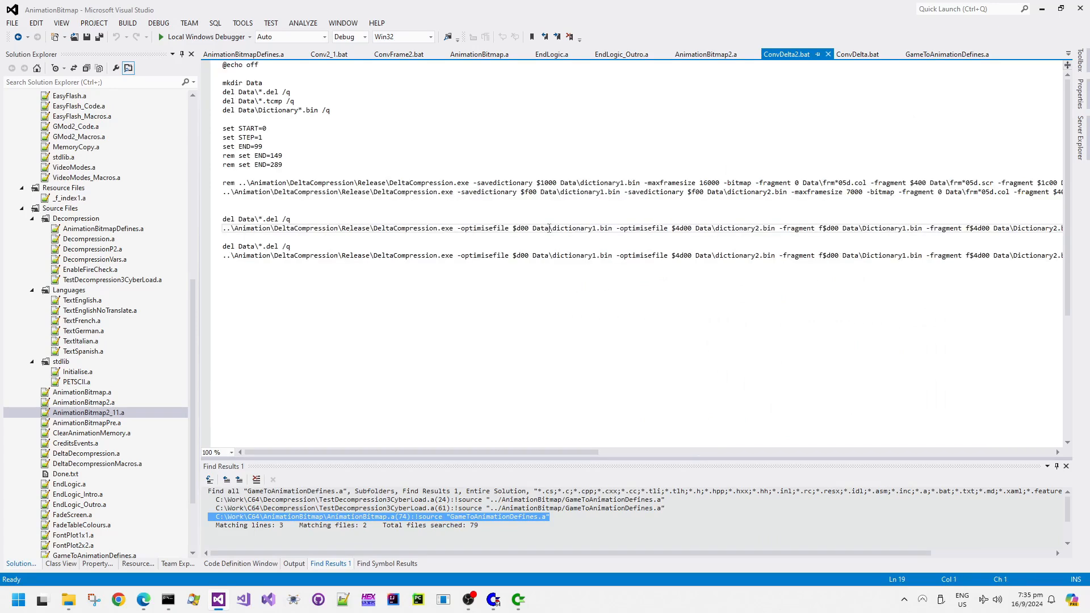
left_click(223, 210)
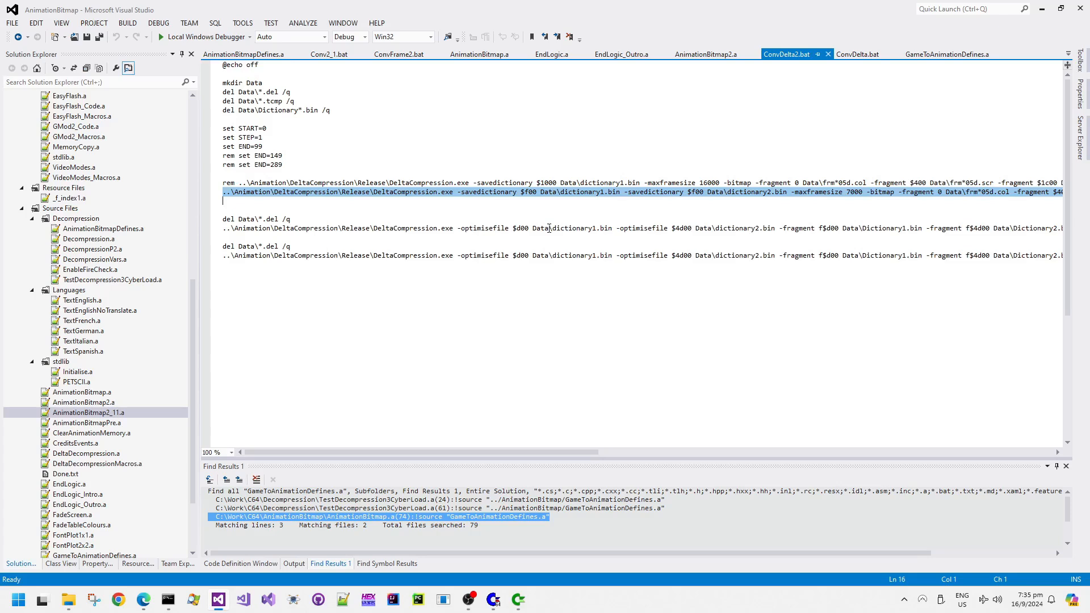
left_click(549, 228)
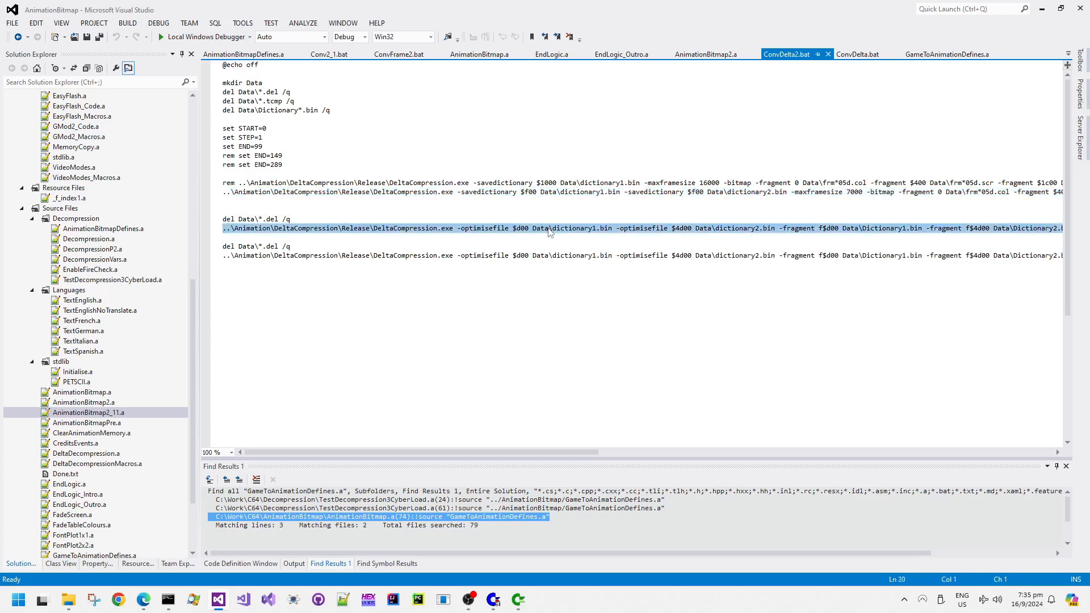
left_click(549, 228)
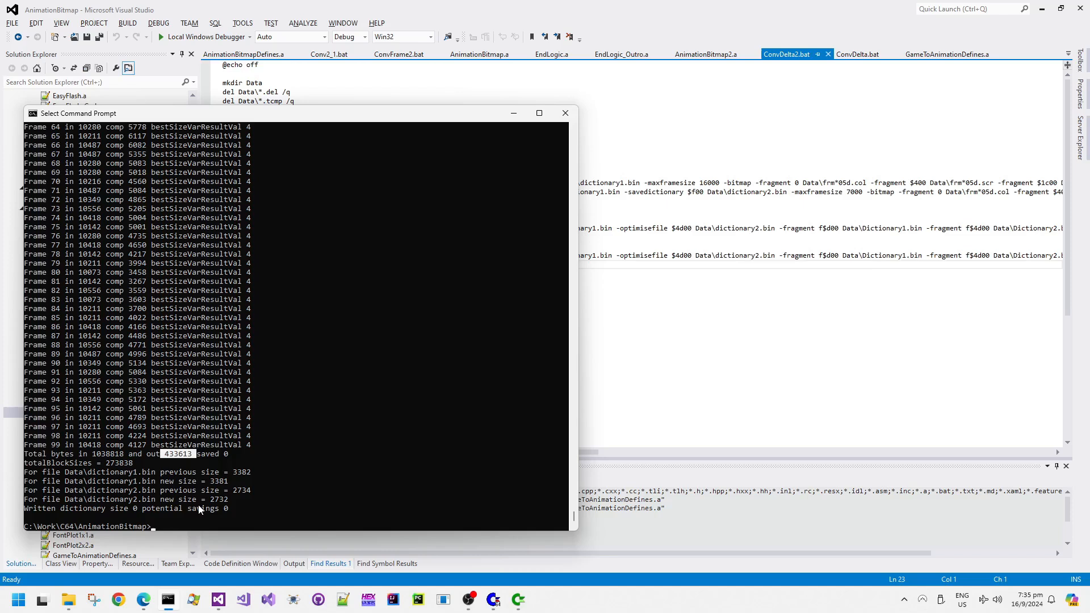
mouse_move(638, 364)
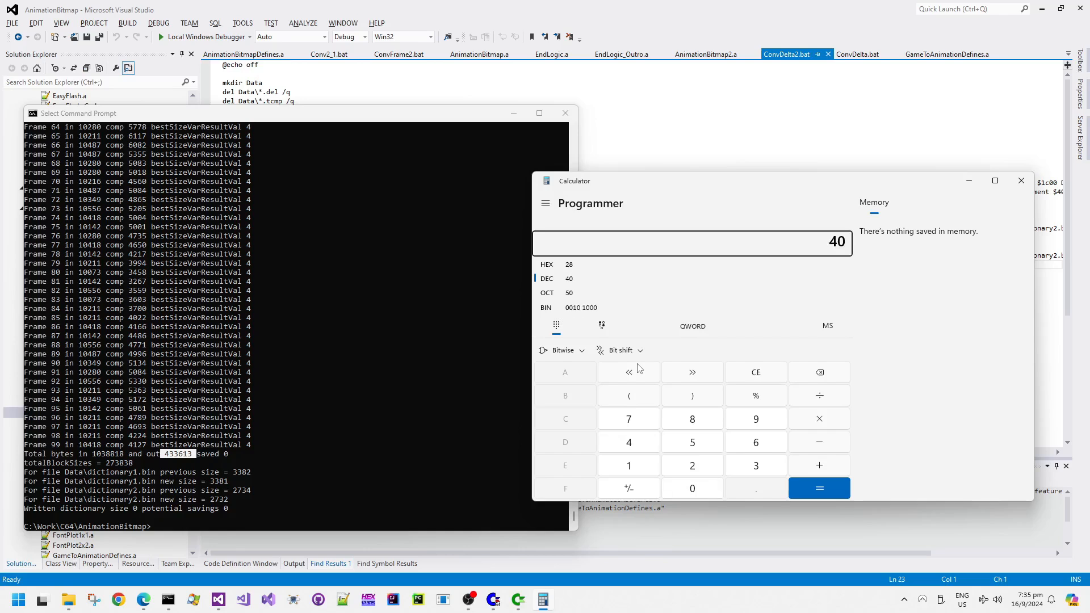
- Dismiss Calculator and the console after computing 10000 × 100, returning to ConvDelta2.bat
left_click(691, 465)
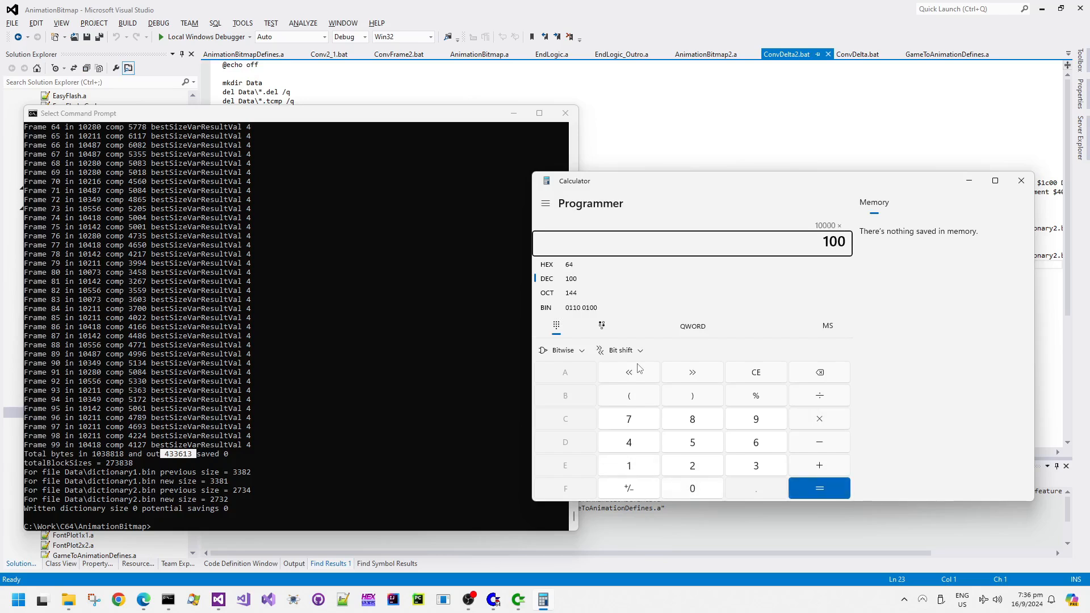
left_click(818, 487)
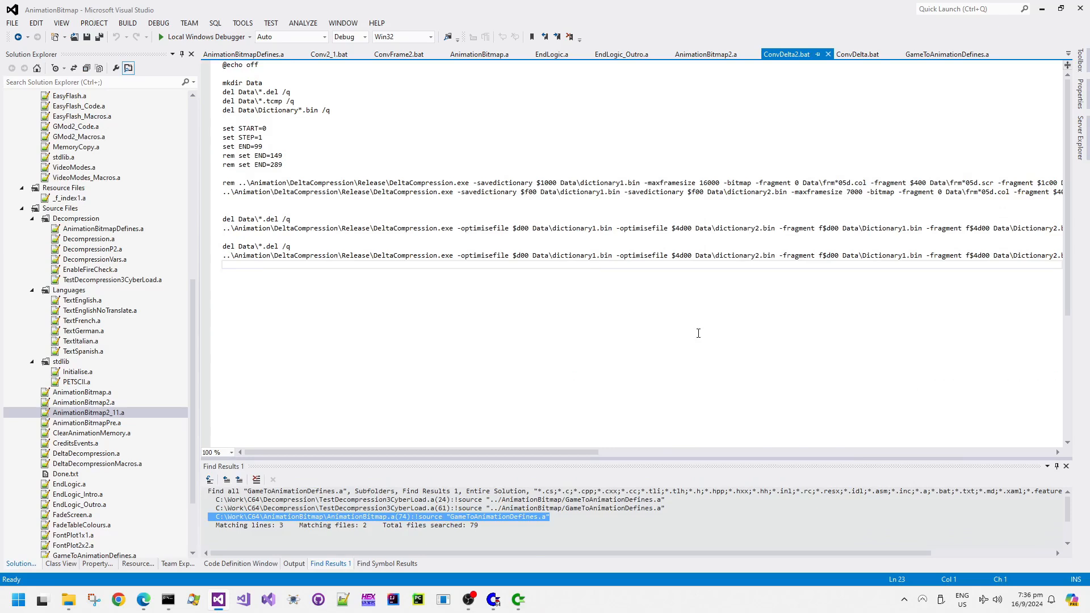
- Rebuild and run AnimationBitmapCompressed.crt, then close VICE once it shows LOADING
left_click(293, 564)
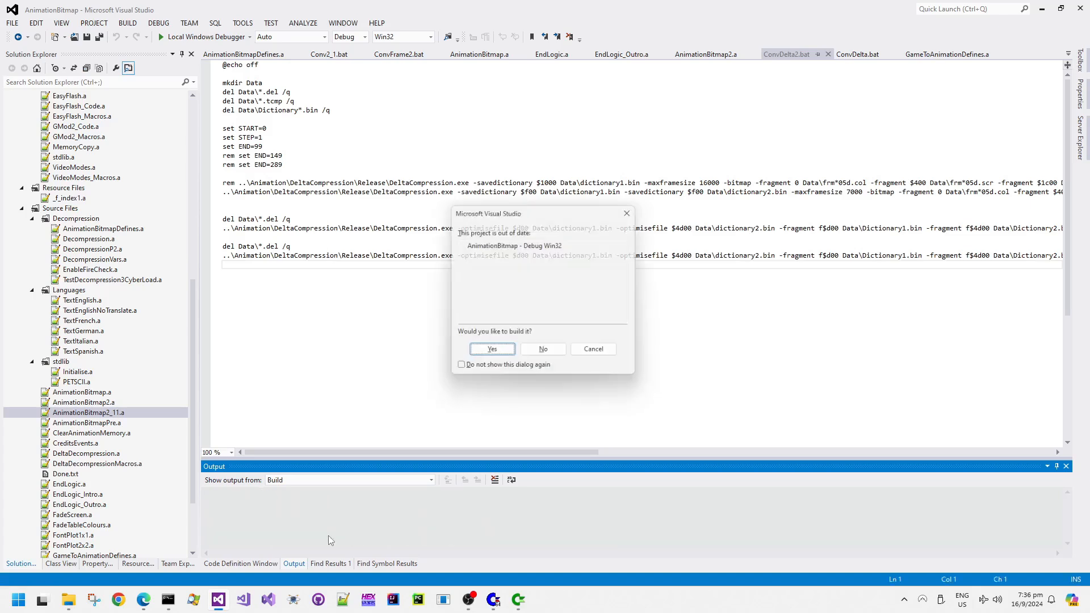
left_click(491, 348)
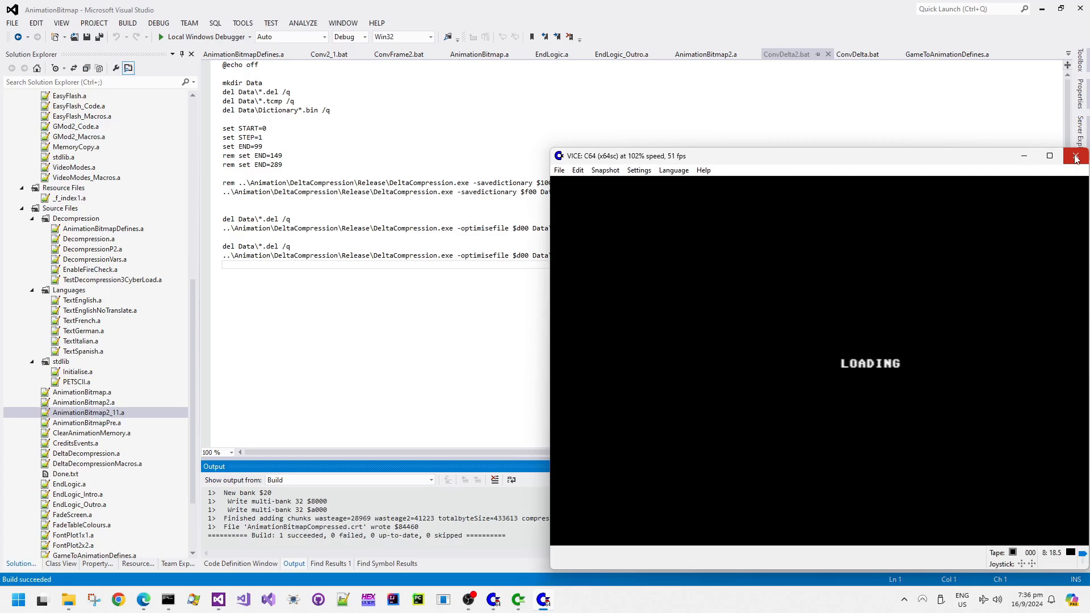
left_click(1076, 155)
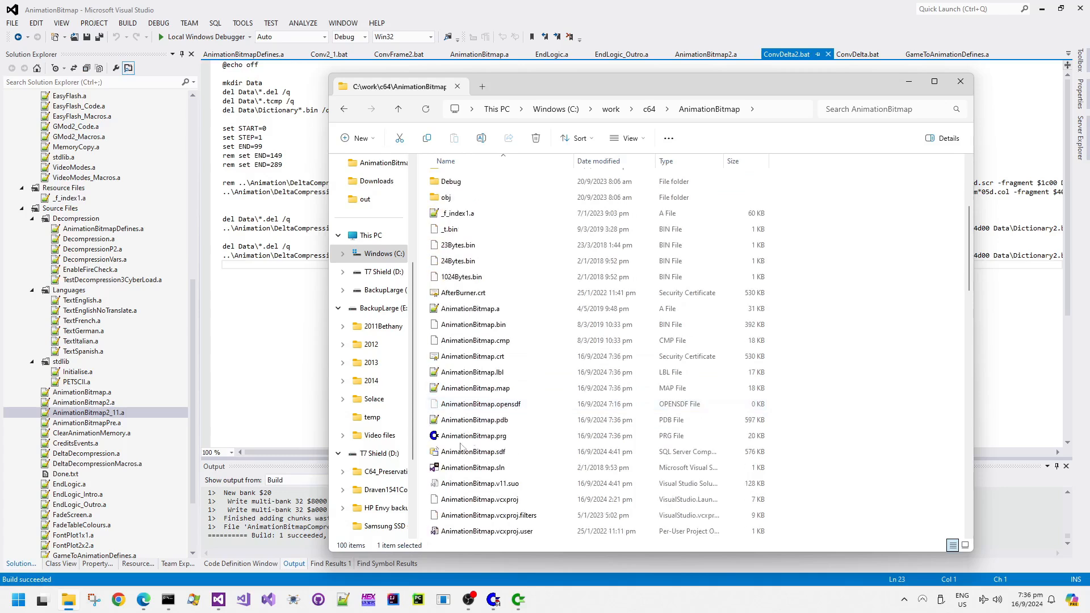
- Bring up the context menu for a build output file in C:\work\c64\AnimationBitmap
right_click(472, 468)
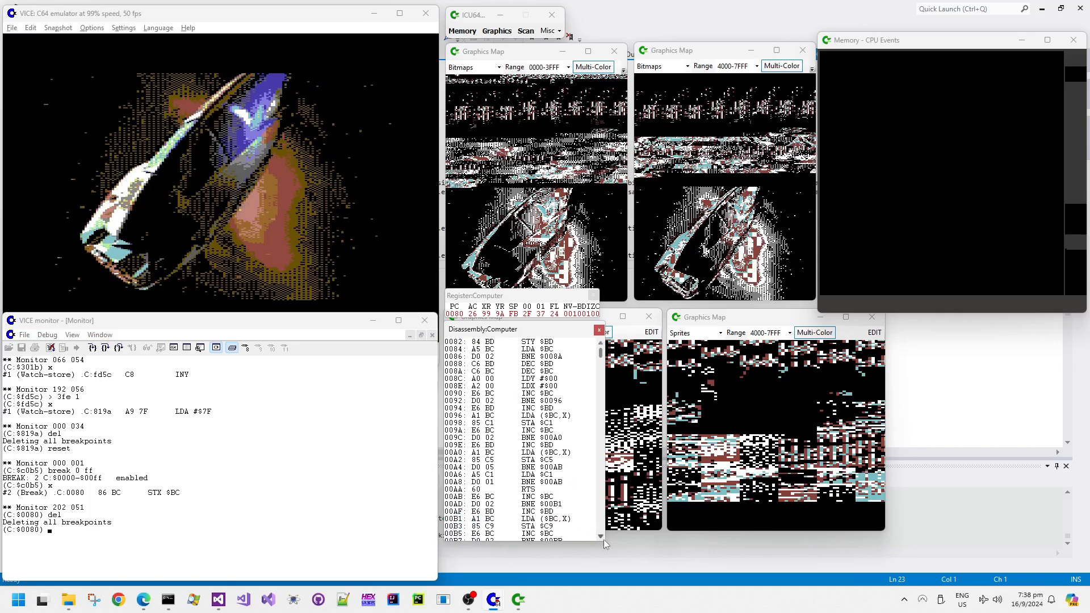
- Scroll the ICU64 Disassembly window from $0080 past $0110
scroll("down", 3)
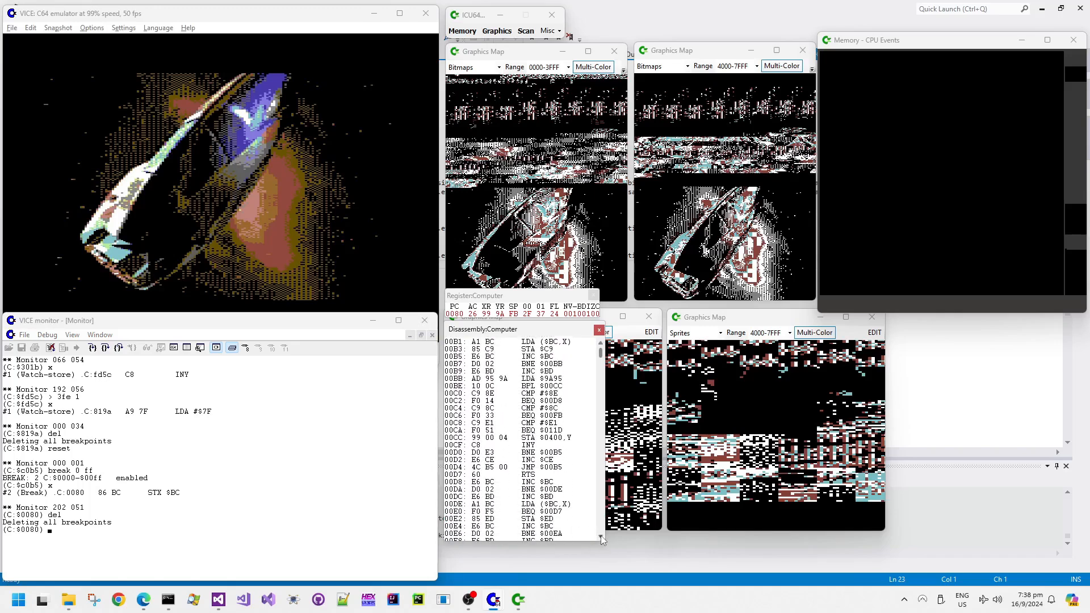
scroll("down", 3)
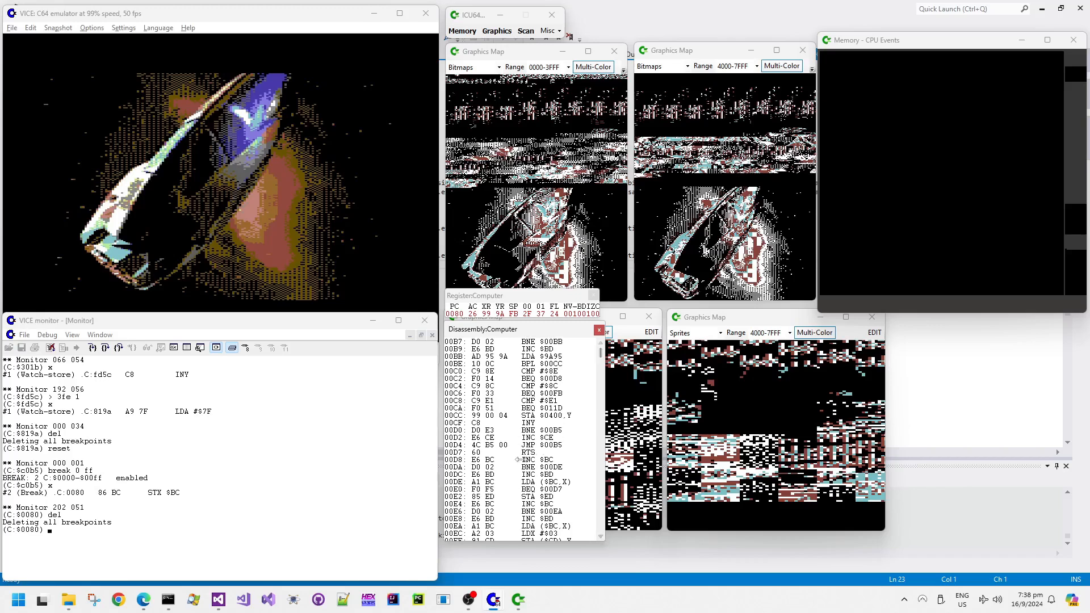
scroll("down", 3)
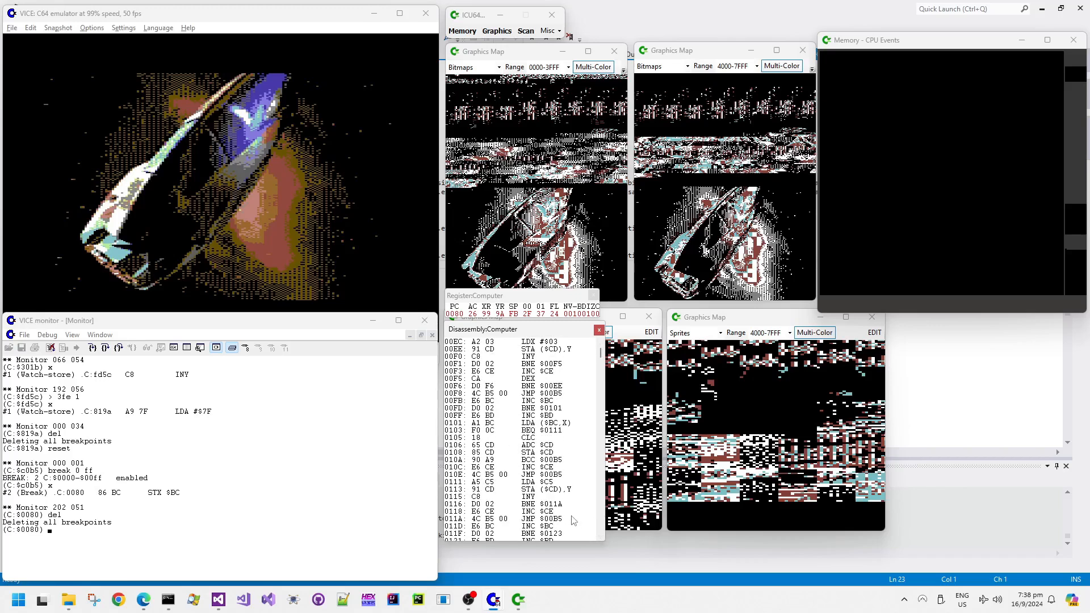
scroll("down", 3)
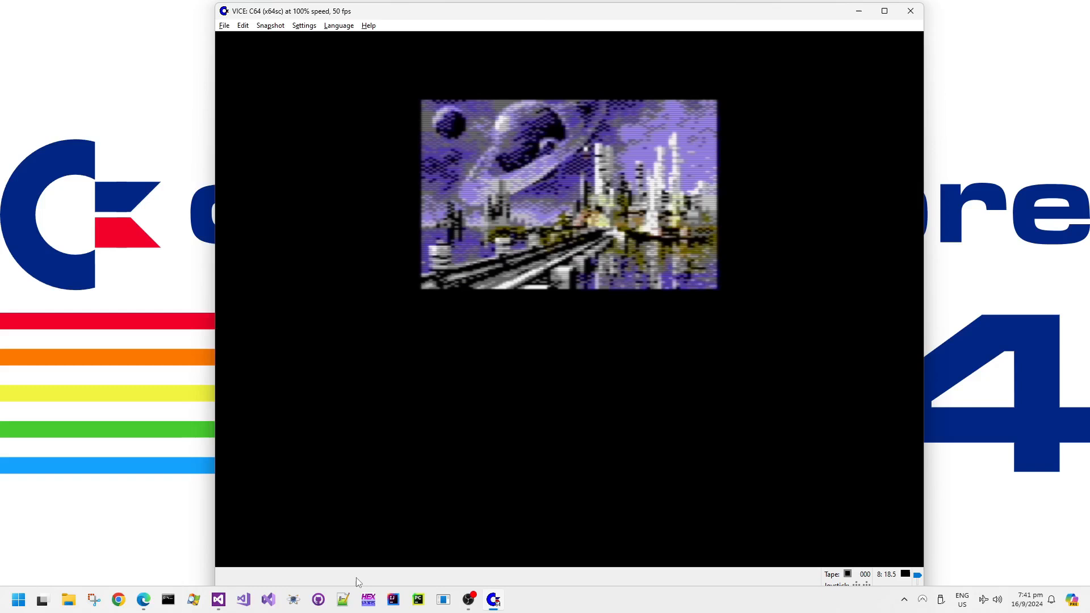
mouse_move(320, 601)
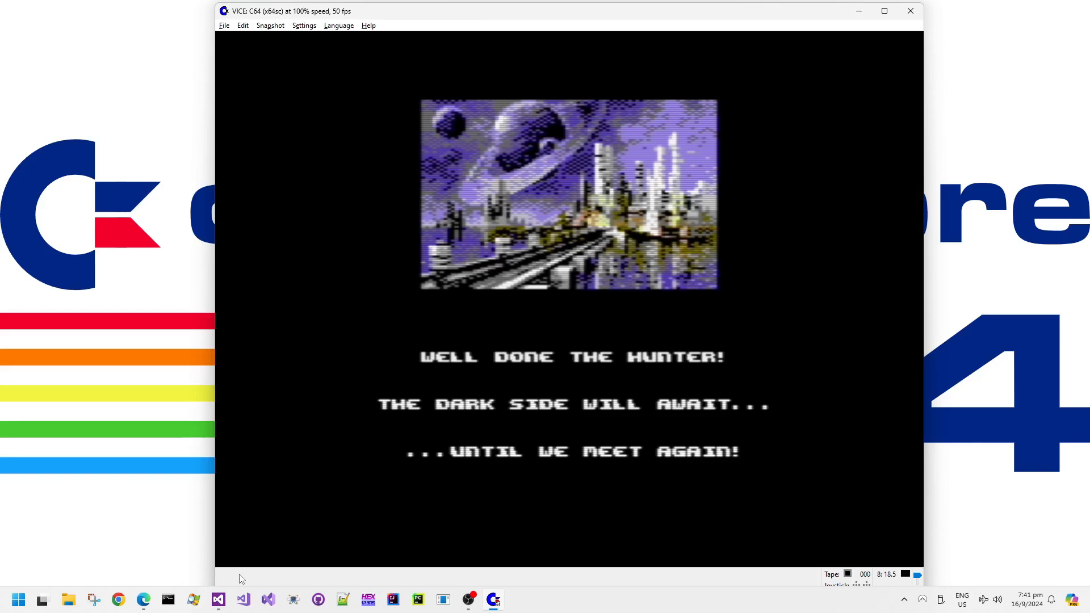
mouse_move(278, 581)
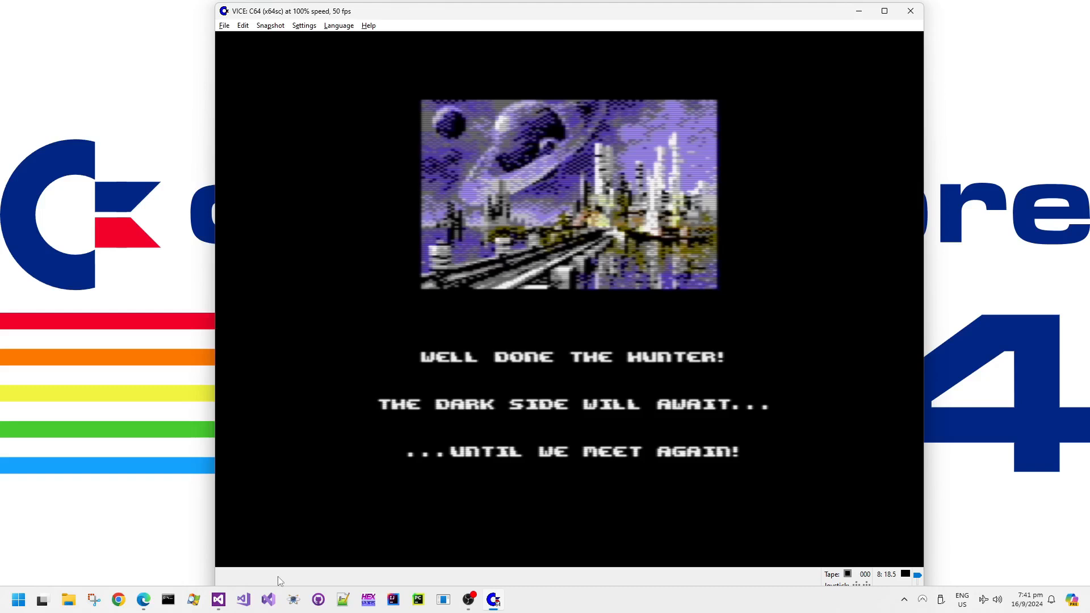